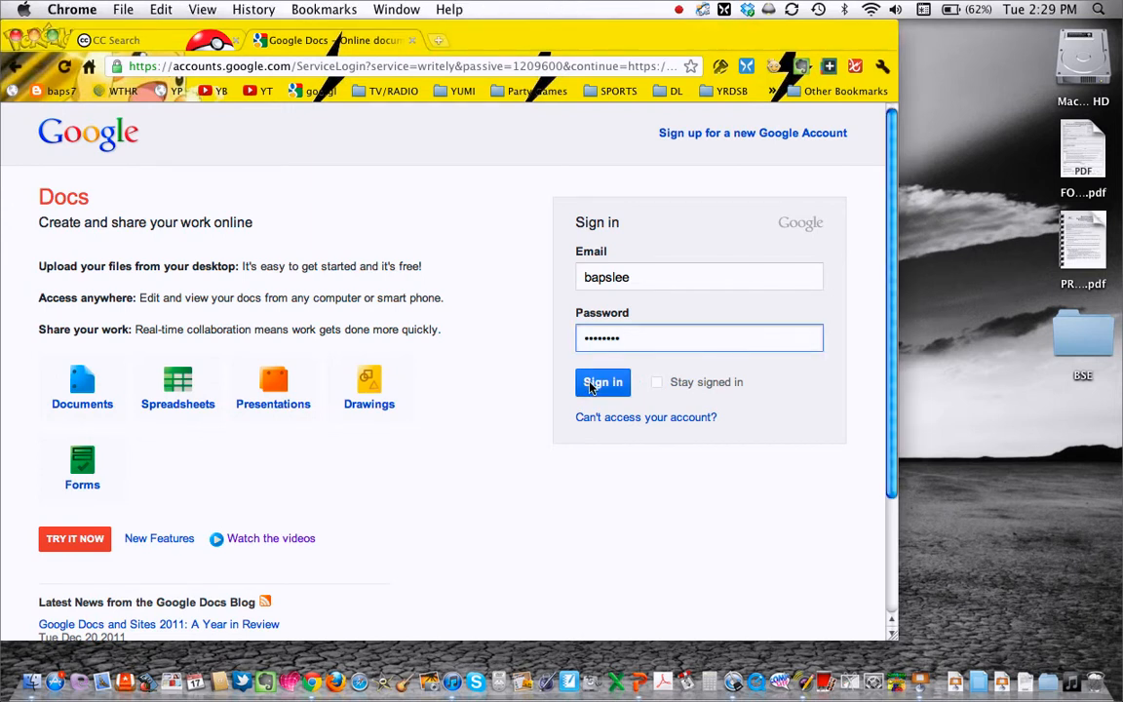
# - Submit the sign-in details so the documents list opens
pyautogui.click(602, 380)
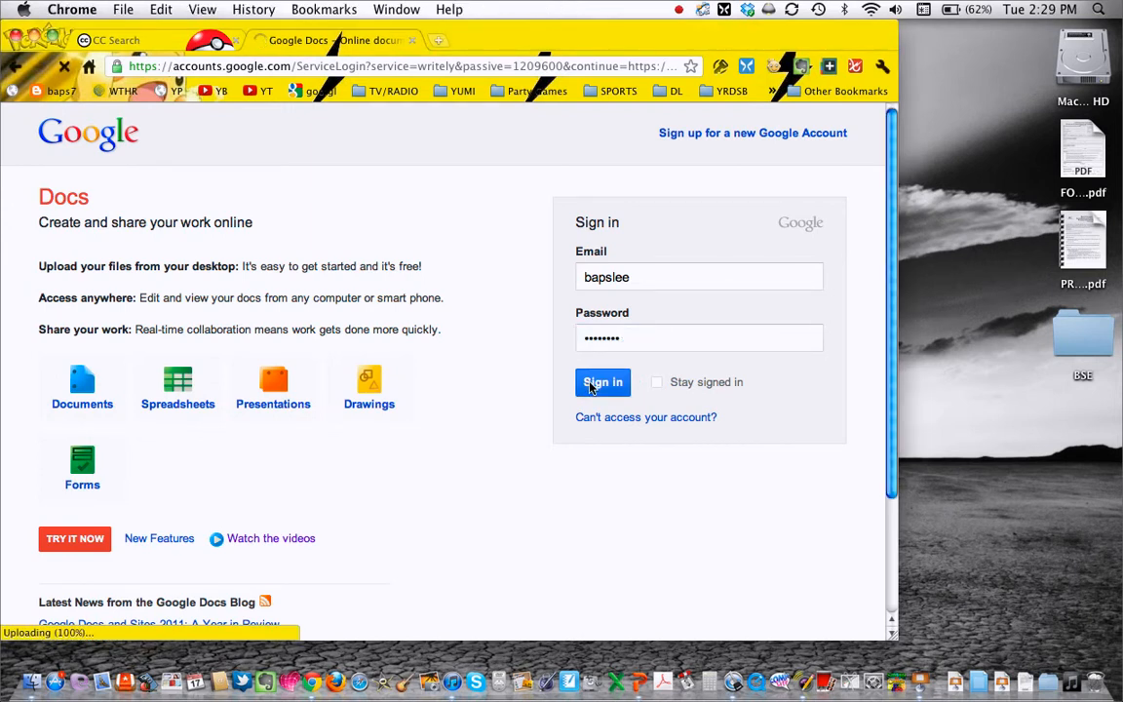
pyautogui.click(602, 380)
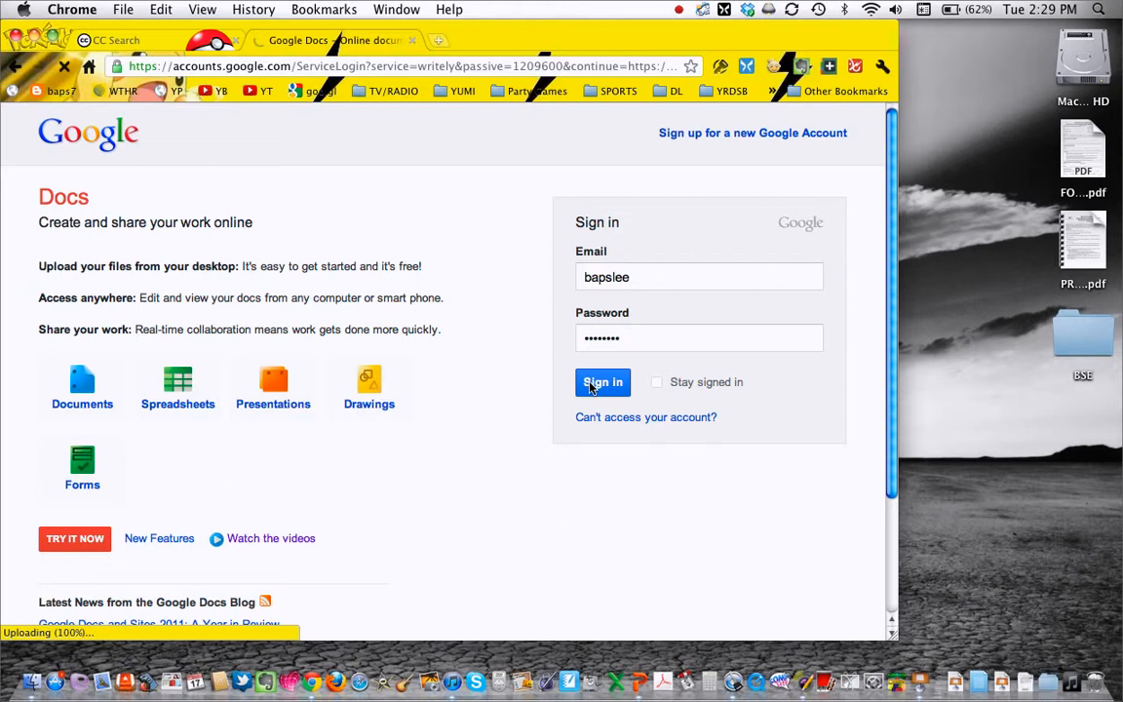
pyautogui.click(602, 380)
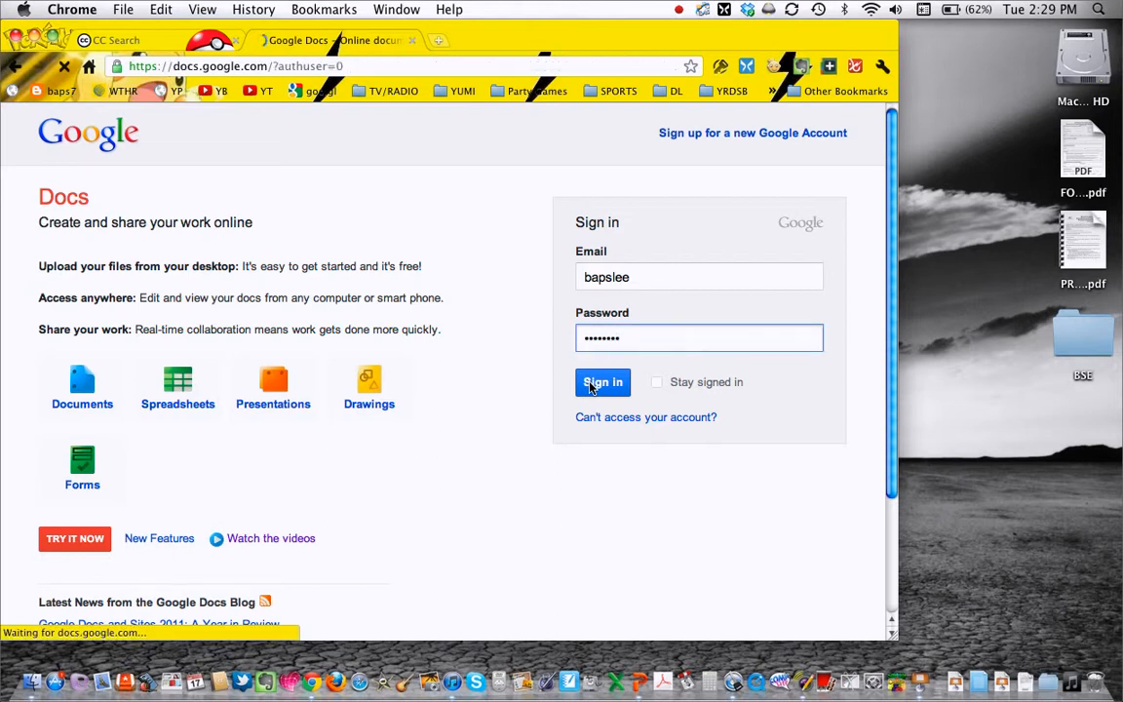
pyautogui.click(602, 380)
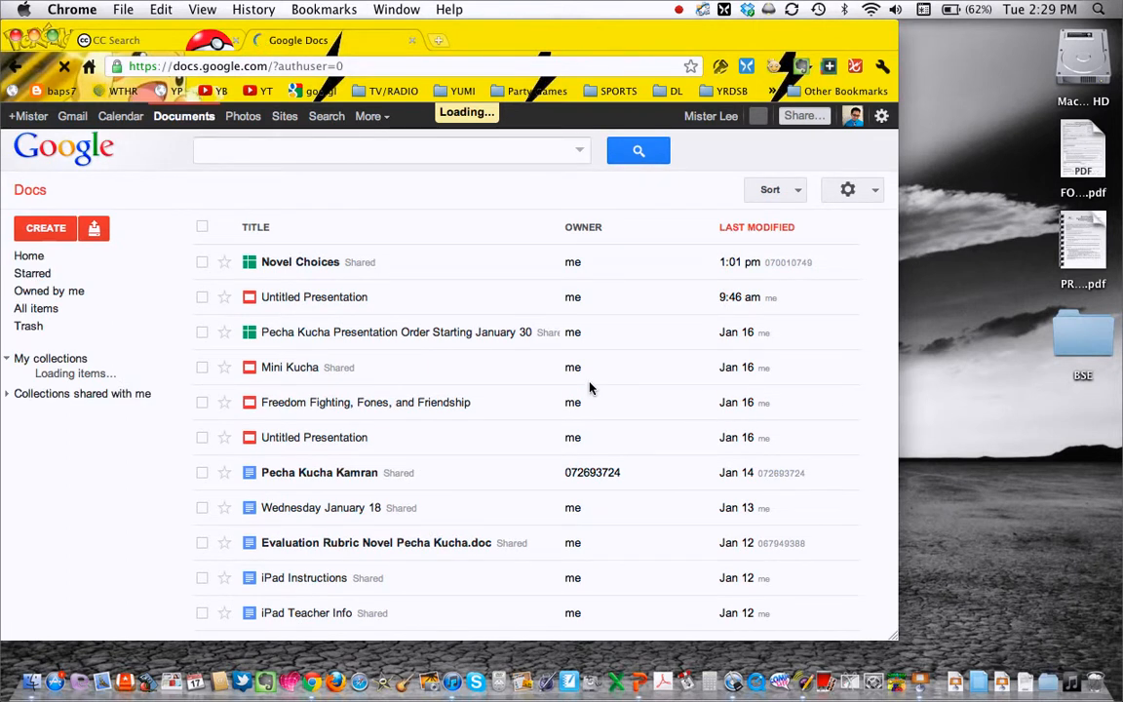
# - Start a new presentation from the Create list
pyautogui.click(29, 256)
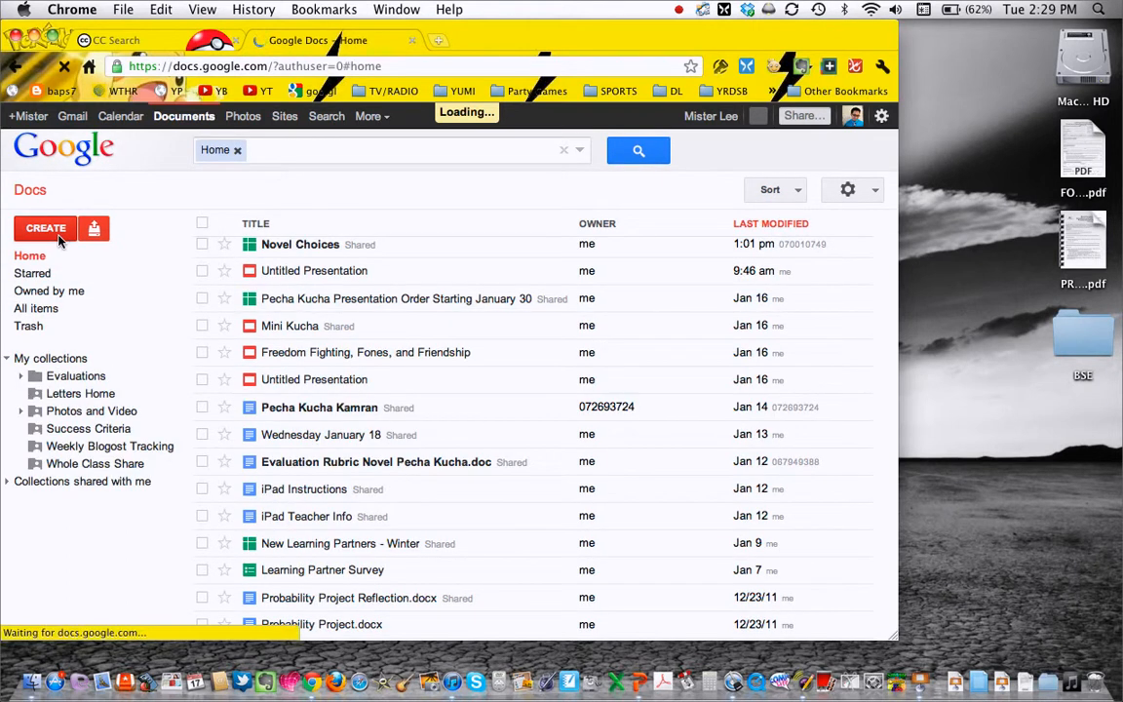
pyautogui.click(45, 228)
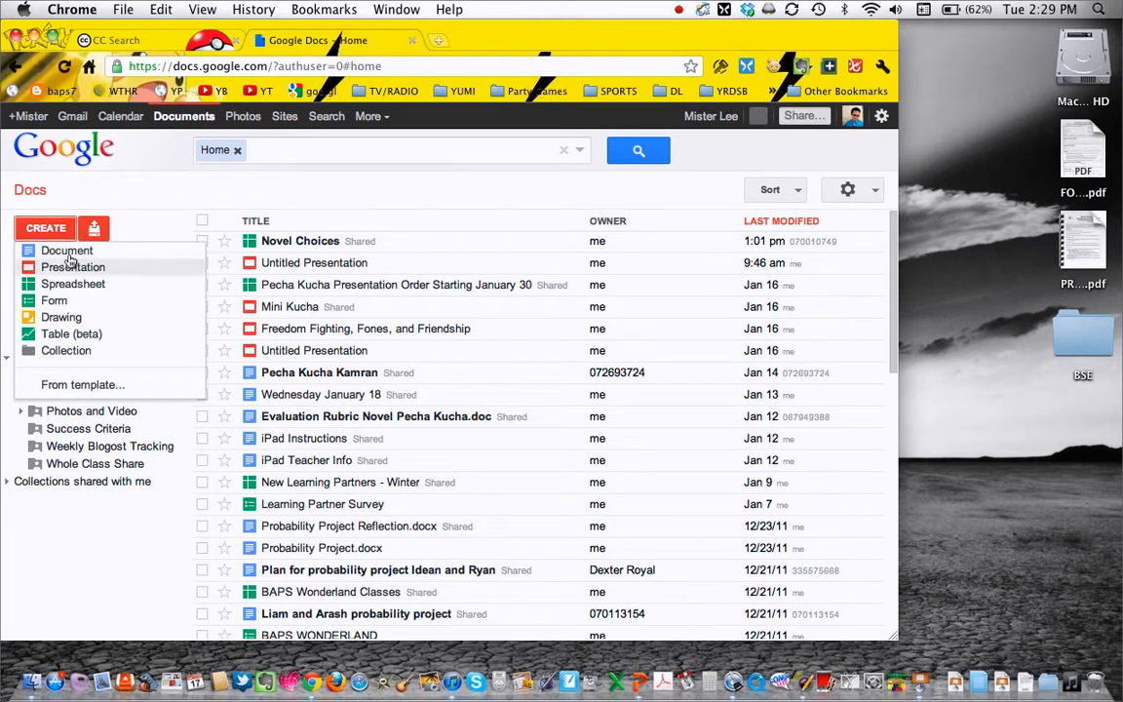
pyautogui.click(72, 267)
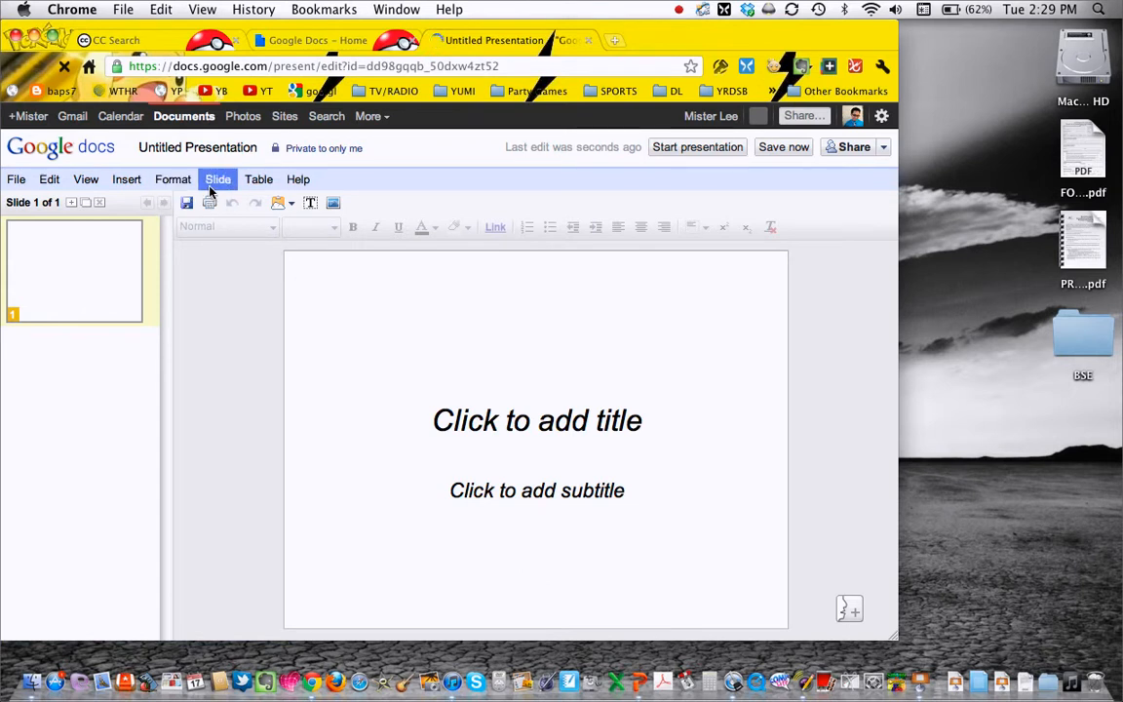
# - Add a second slide with the Blank layout after the title slide
pyautogui.click(218, 179)
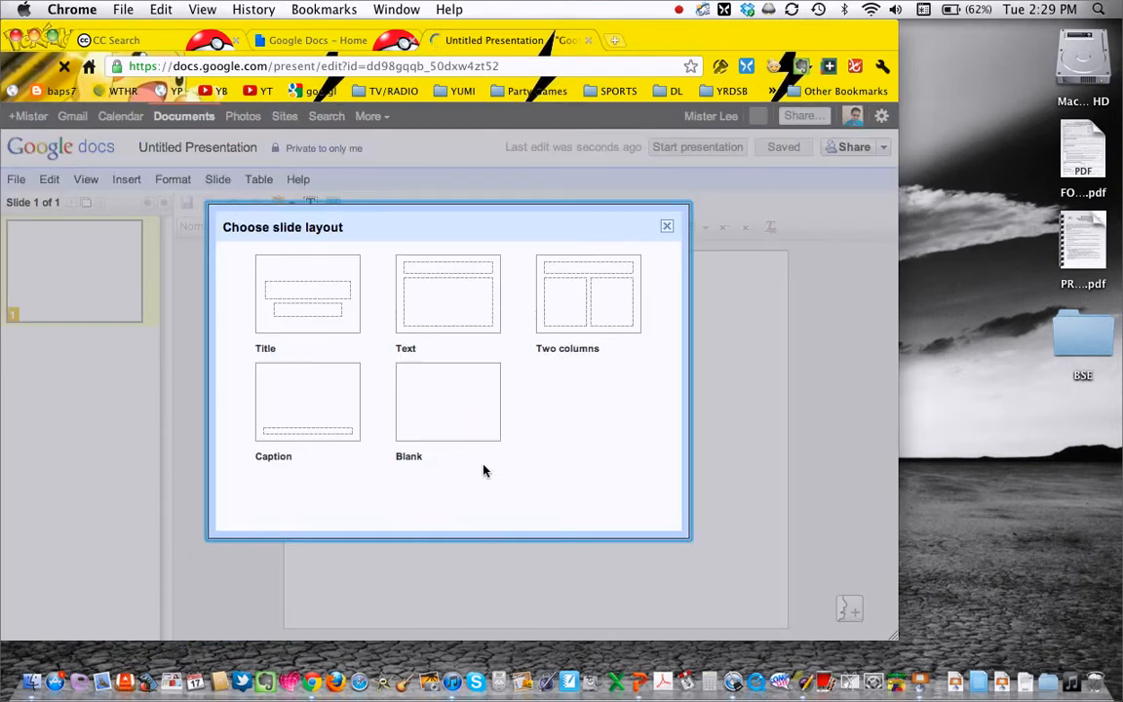
pyautogui.click(449, 402)
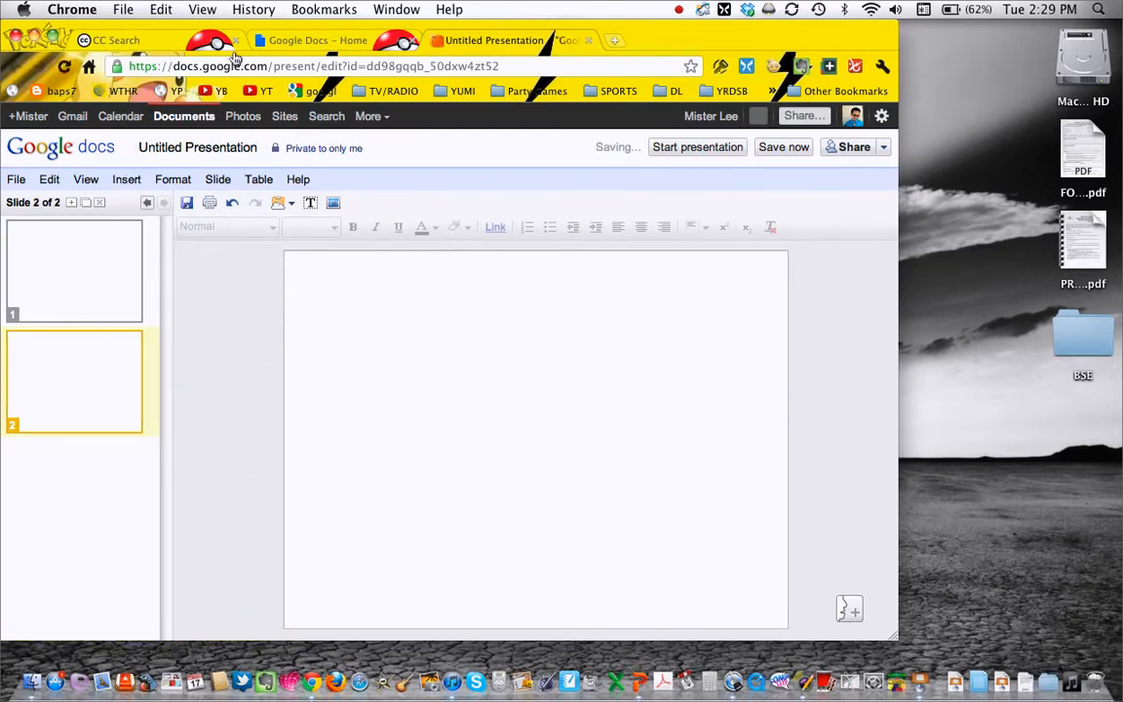
# - Search Creative Commons Flickr for 'puppy', pick the golden puppy photo and show all its sizes
pyautogui.click(113, 39)
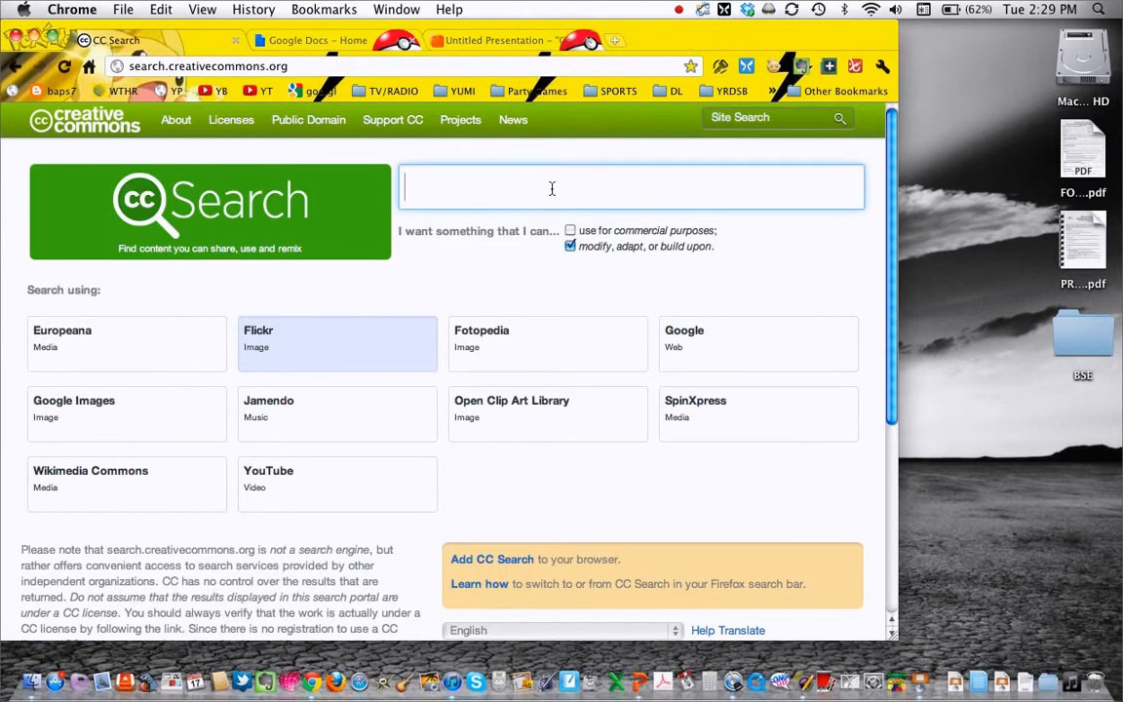
pyautogui.write('puppy')
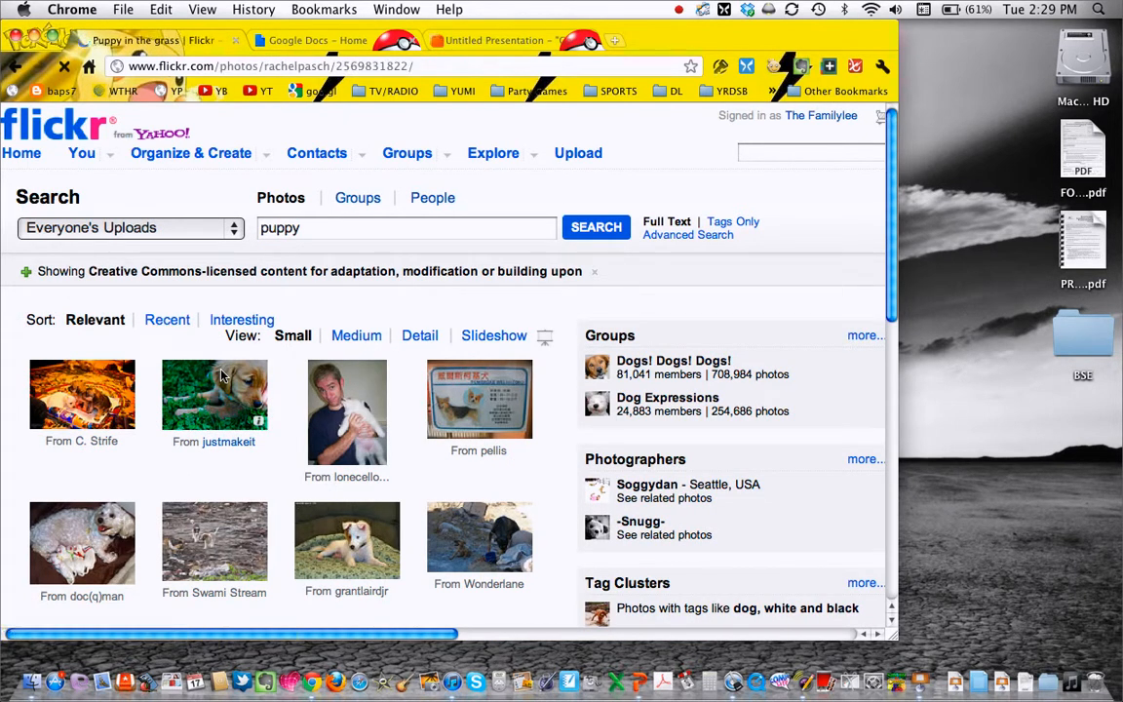
pyautogui.click(214, 393)
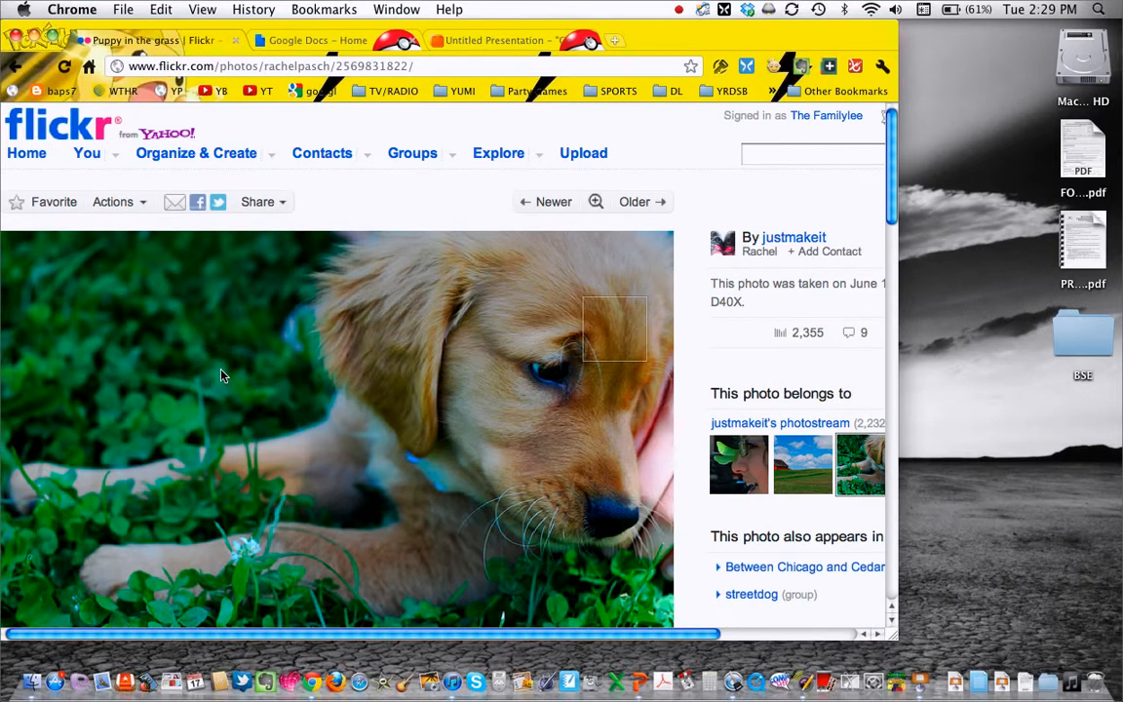
pyautogui.click(113, 201)
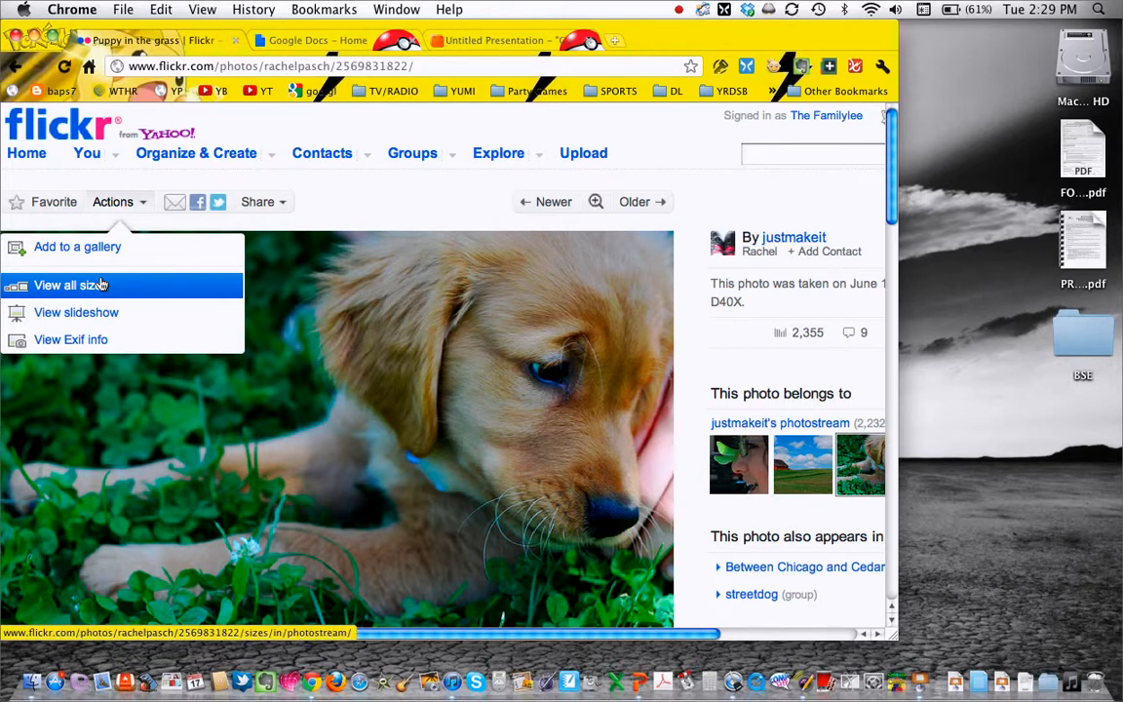
pyautogui.click(70, 285)
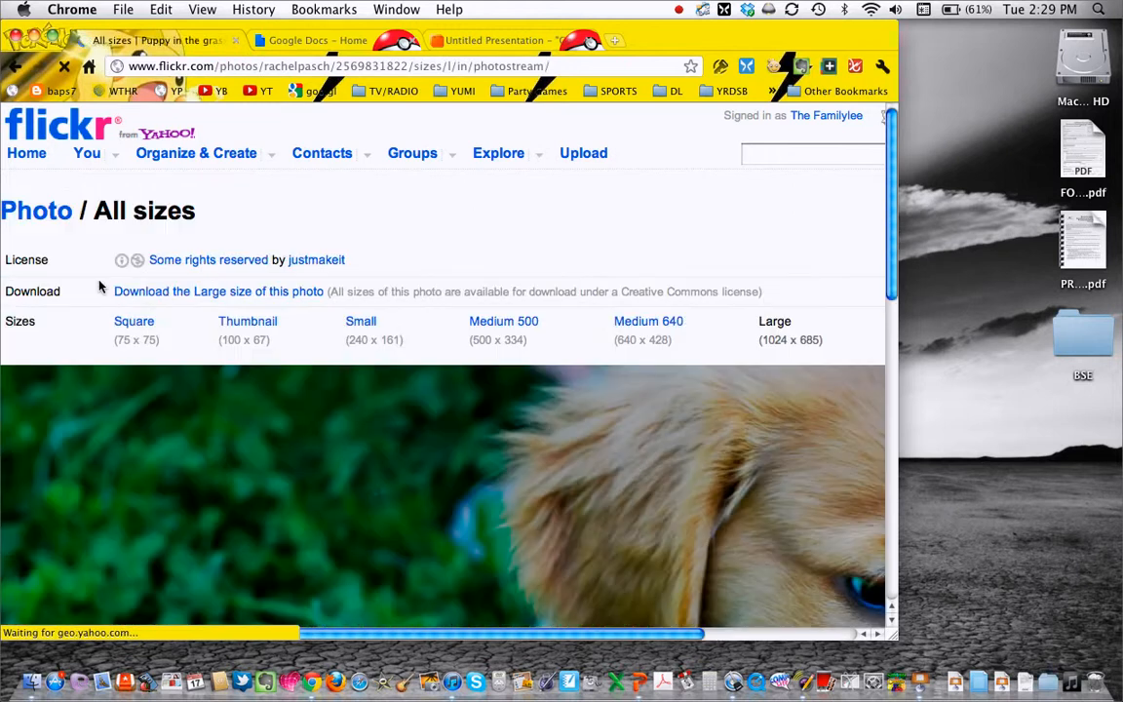
# - Save the Large-size puppy image to the computer via Save Image As
pyautogui.scroll(-3)
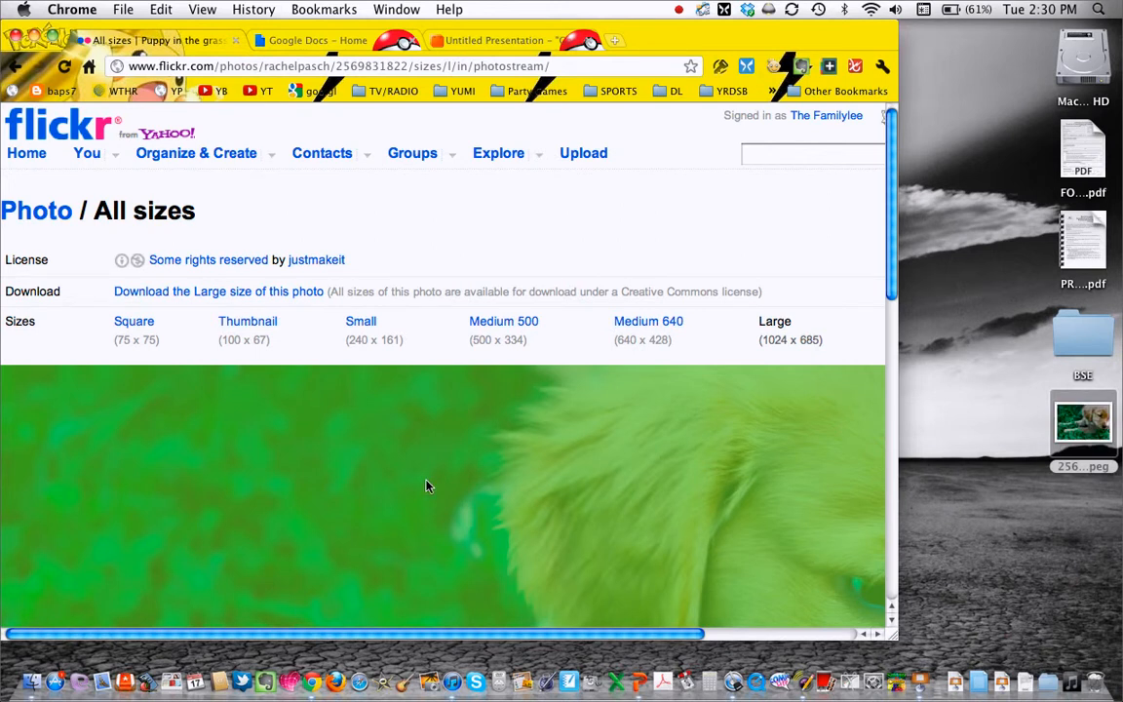
pyautogui.rightClick(425, 487)
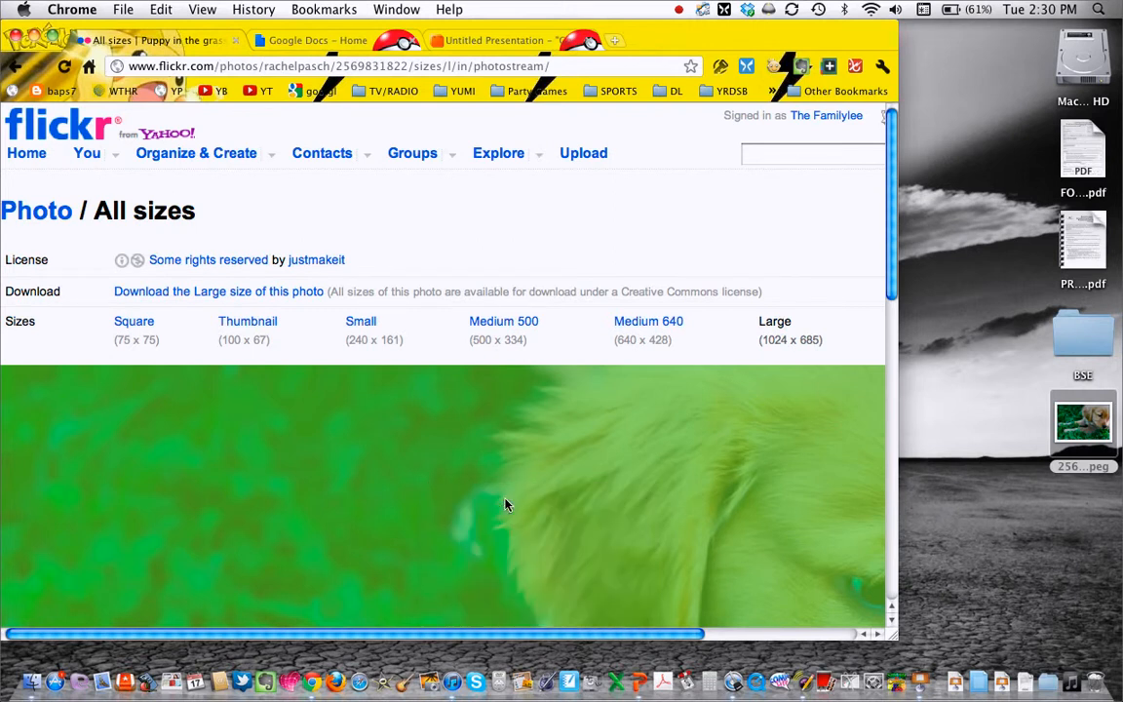
pyautogui.rightClick(505, 503)
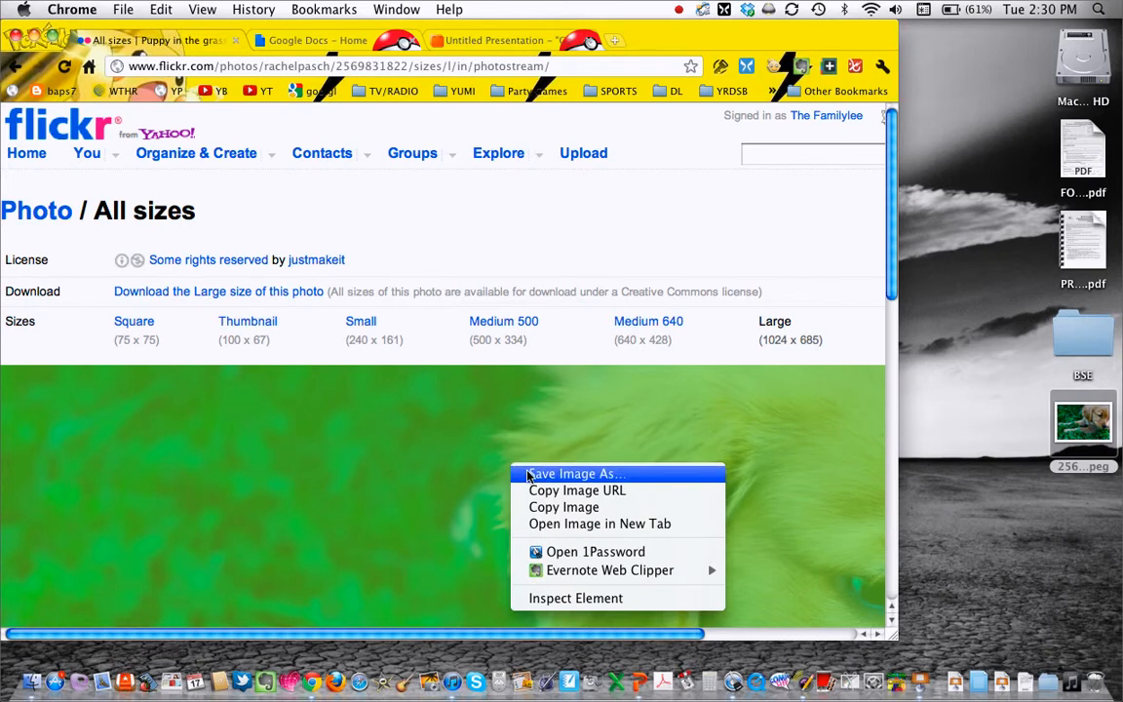
pyautogui.click(409, 473)
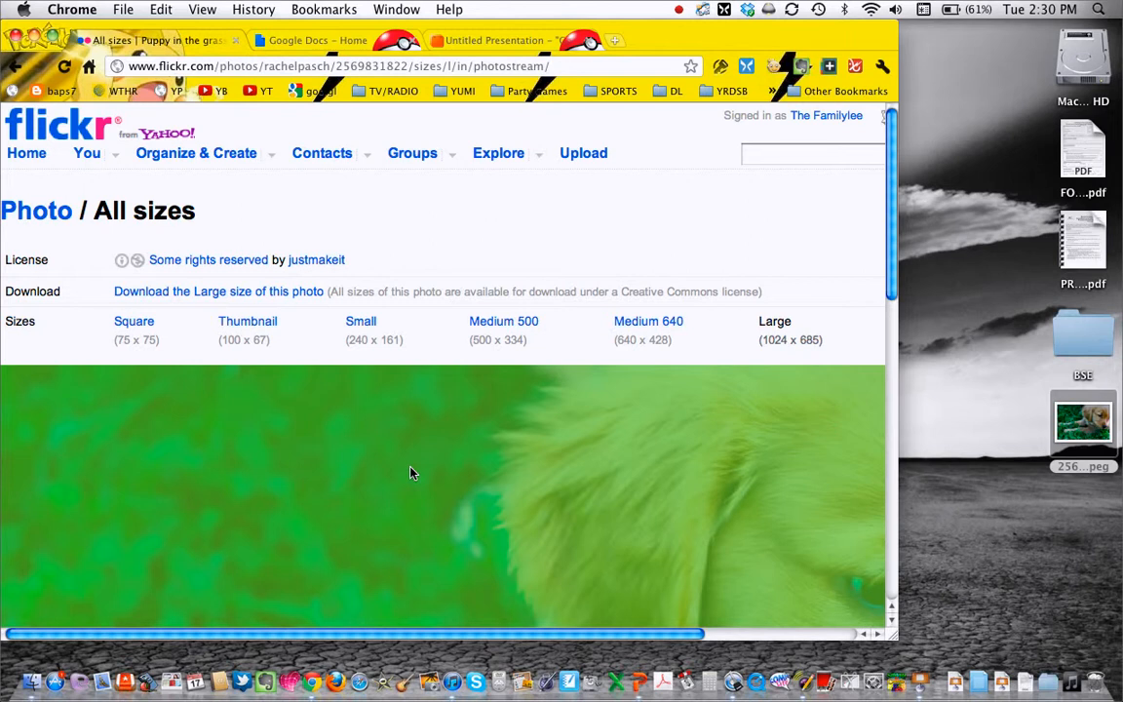
pyautogui.rightClick(569, 475)
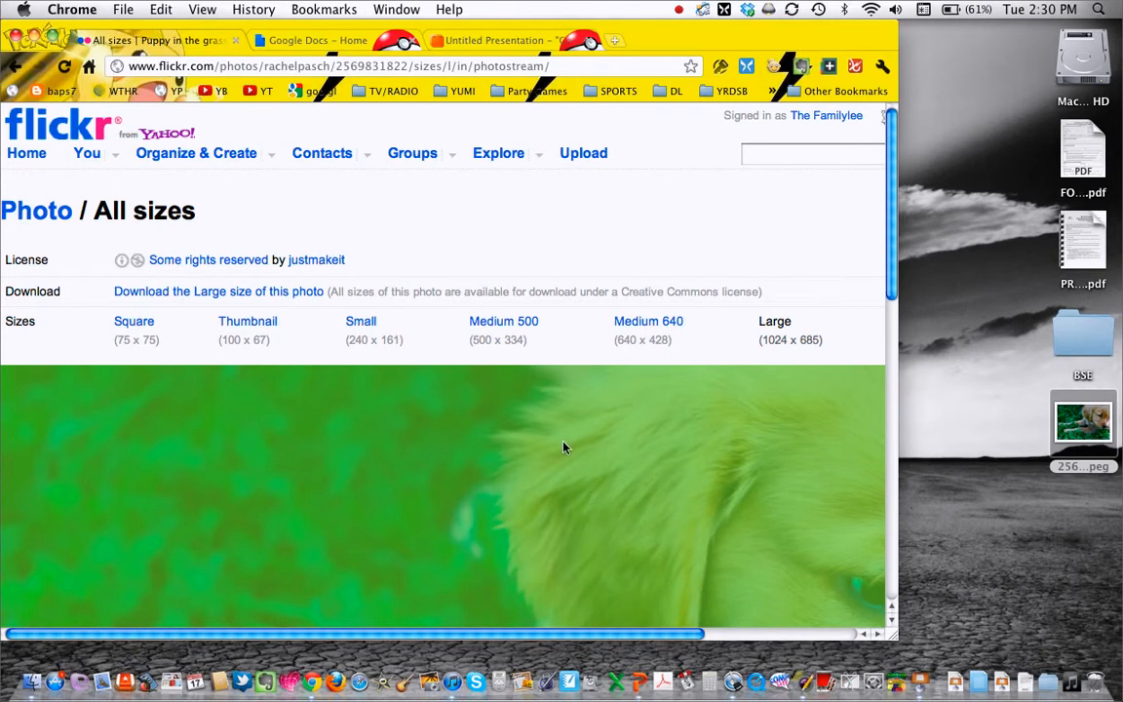
# - Insert the puppy photo on slide 2 from its Flickr image URL
pyautogui.click(495, 39)
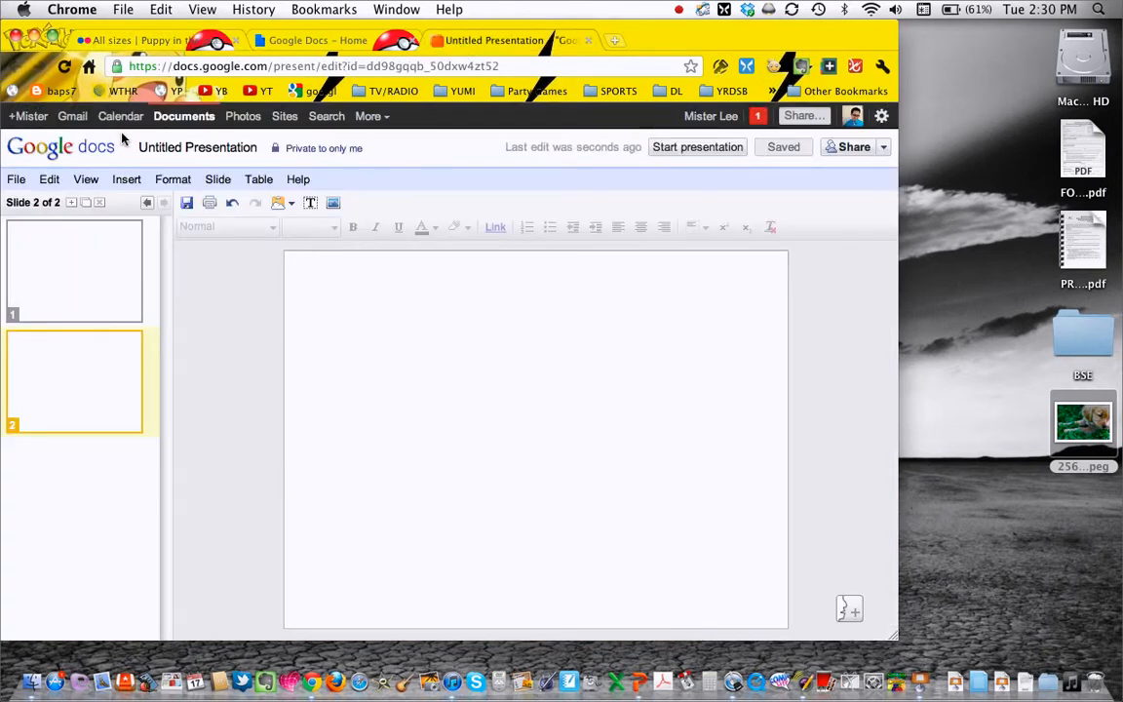
pyautogui.click(125, 180)
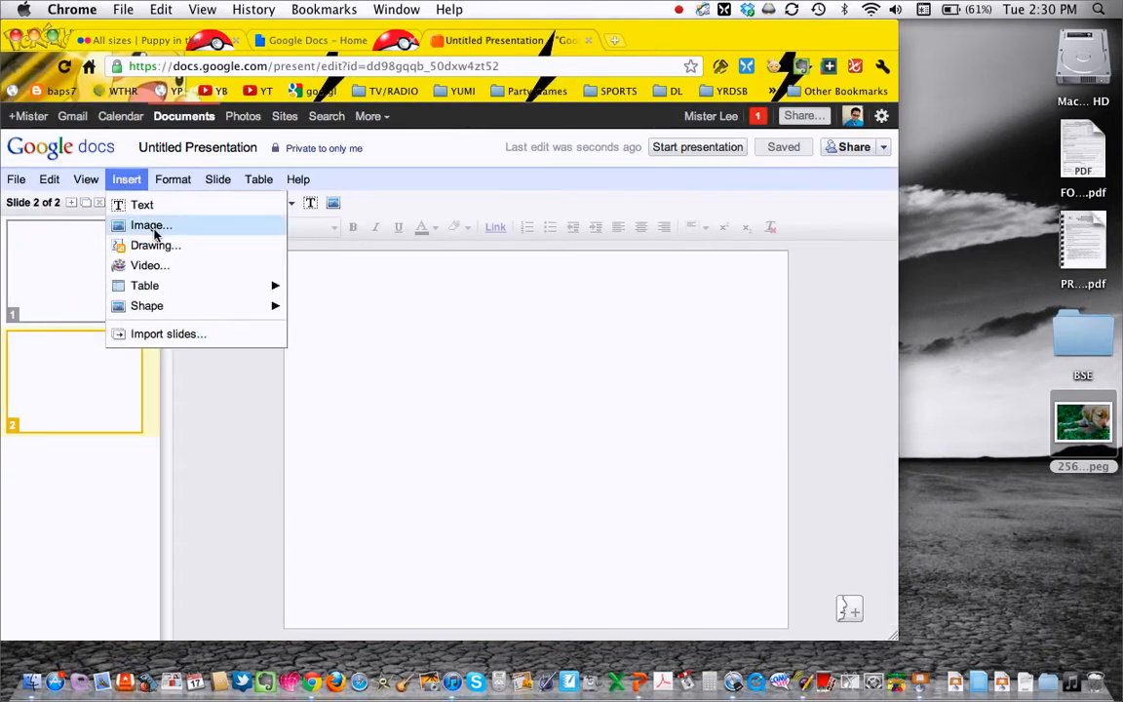
pyautogui.click(150, 226)
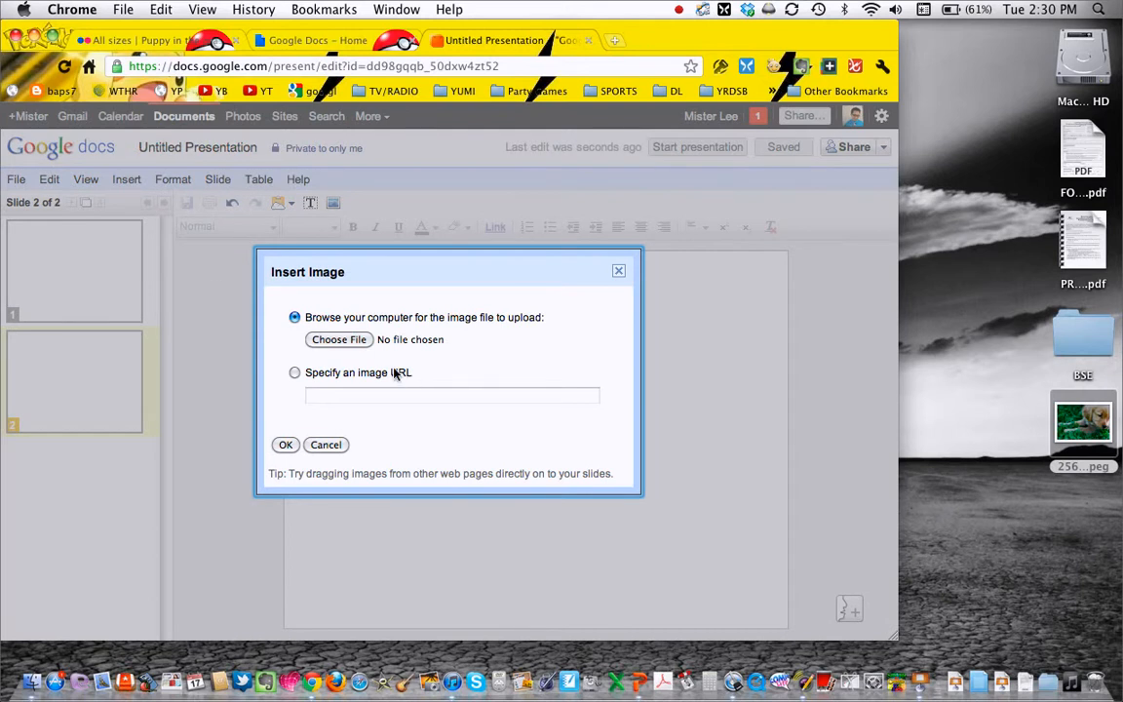
pyautogui.click(295, 372)
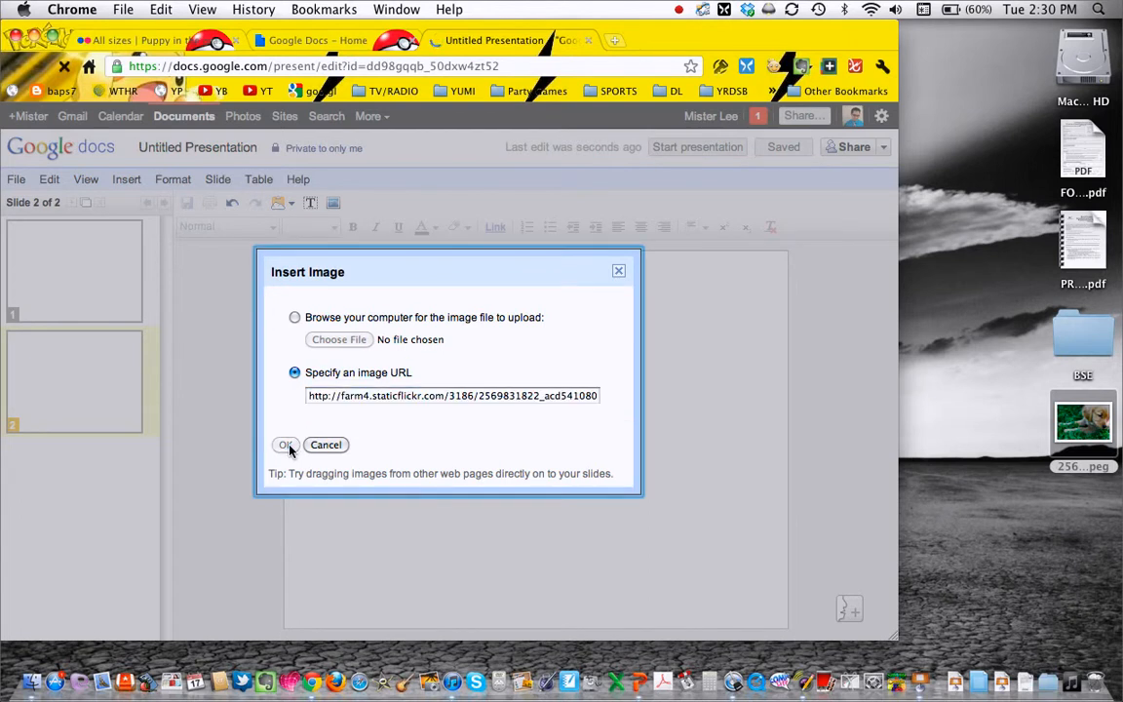
pyautogui.click(285, 444)
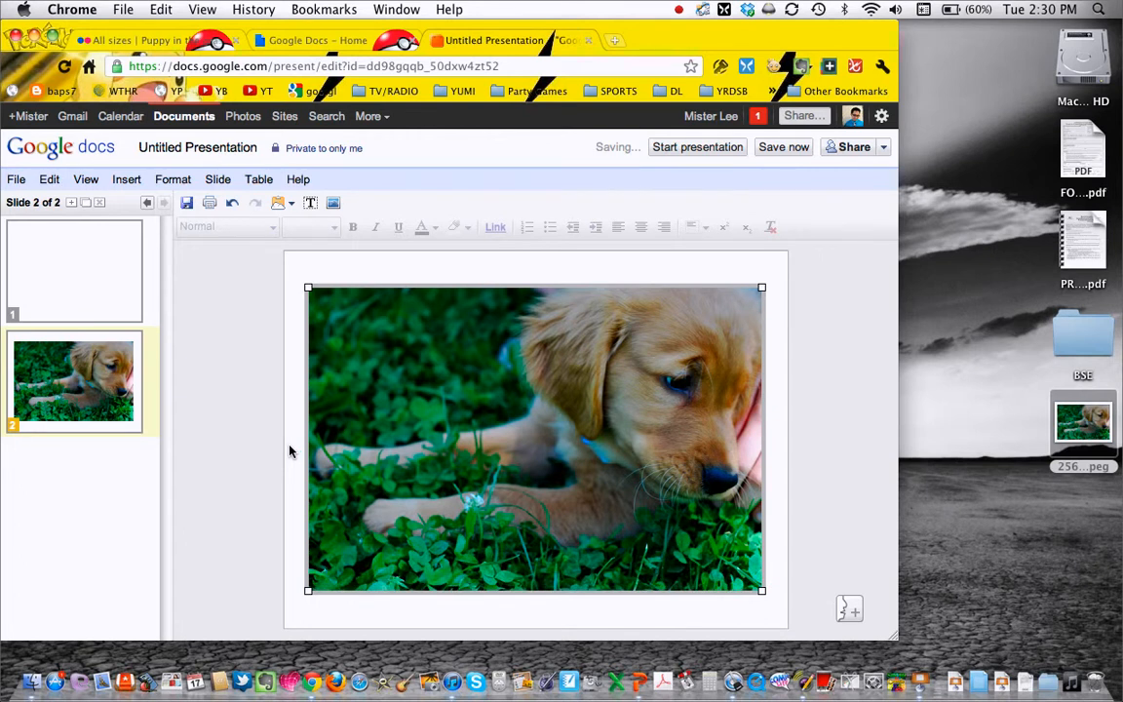
pyautogui.moveTo(308, 351)
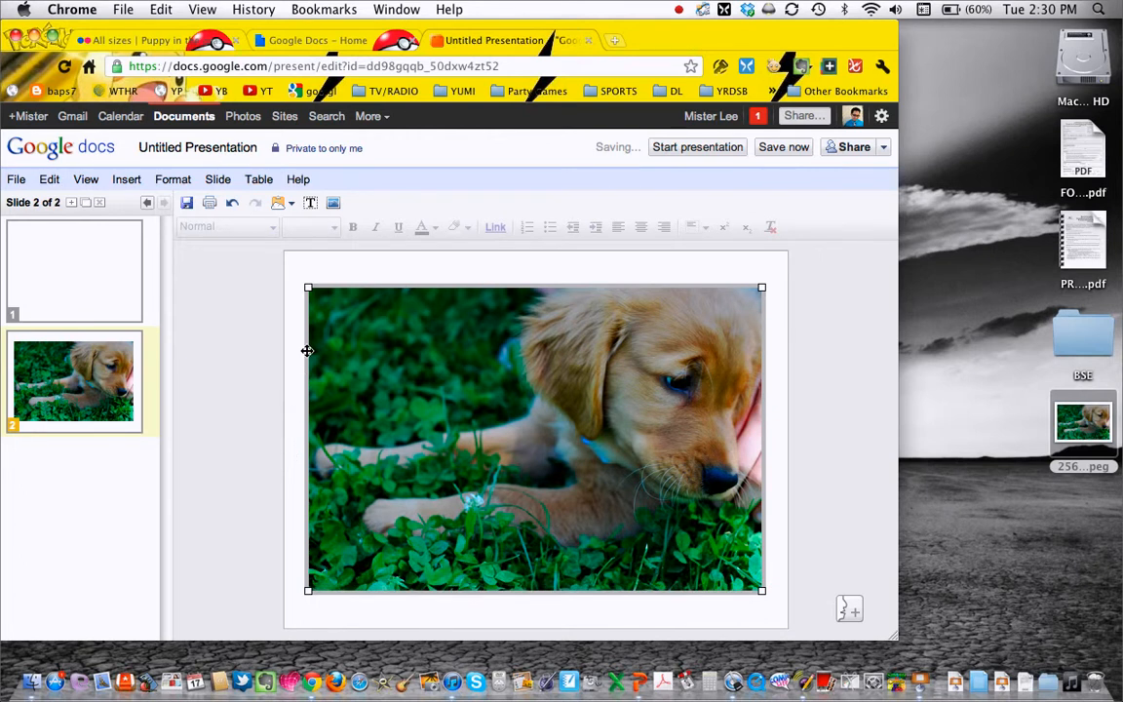
# - Add a text box with the photo URL on slide 2 and set it to 10pt
pyautogui.click(125, 179)
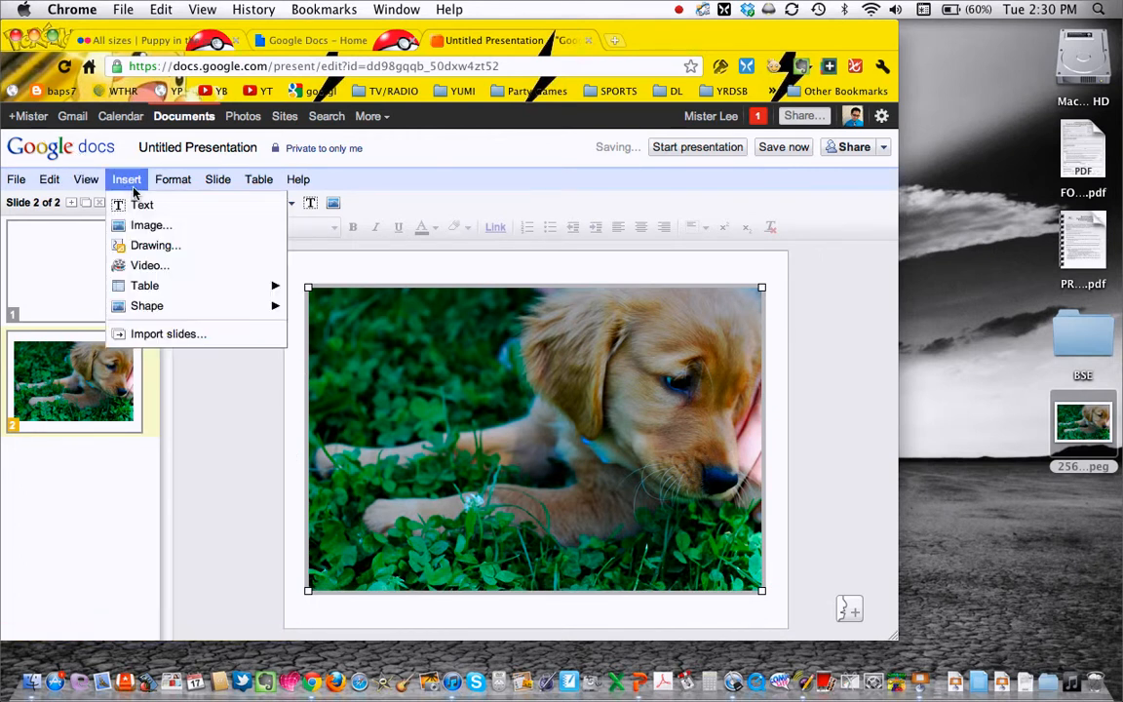
pyautogui.click(140, 205)
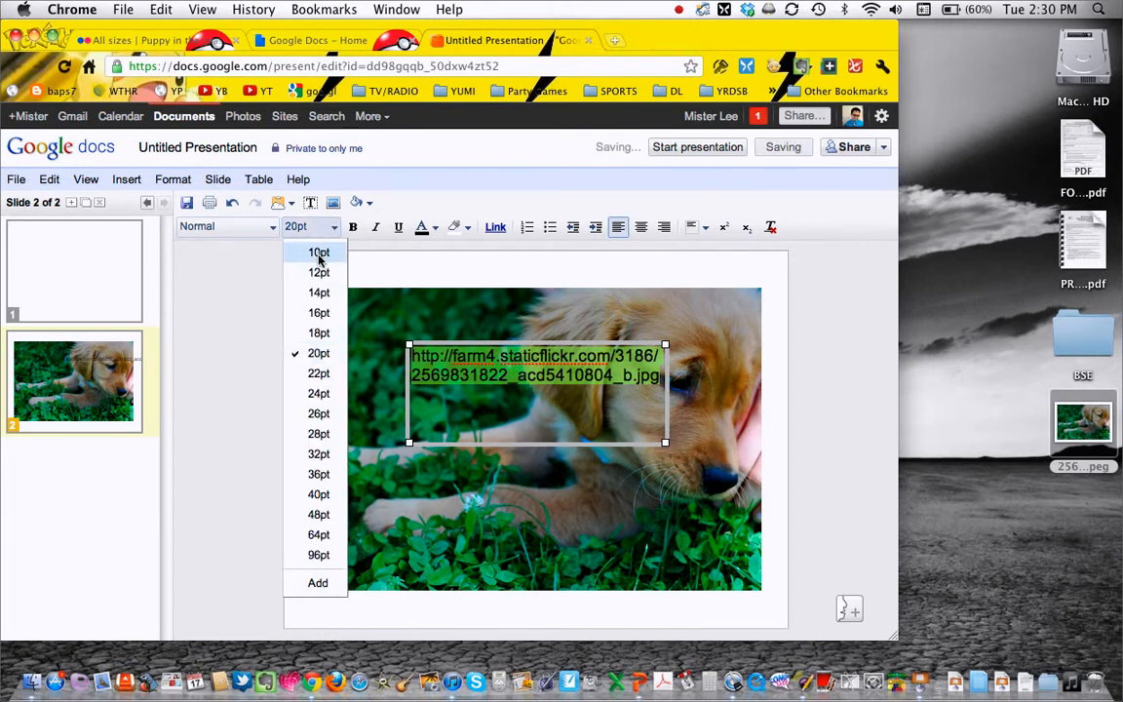
pyautogui.click(320, 253)
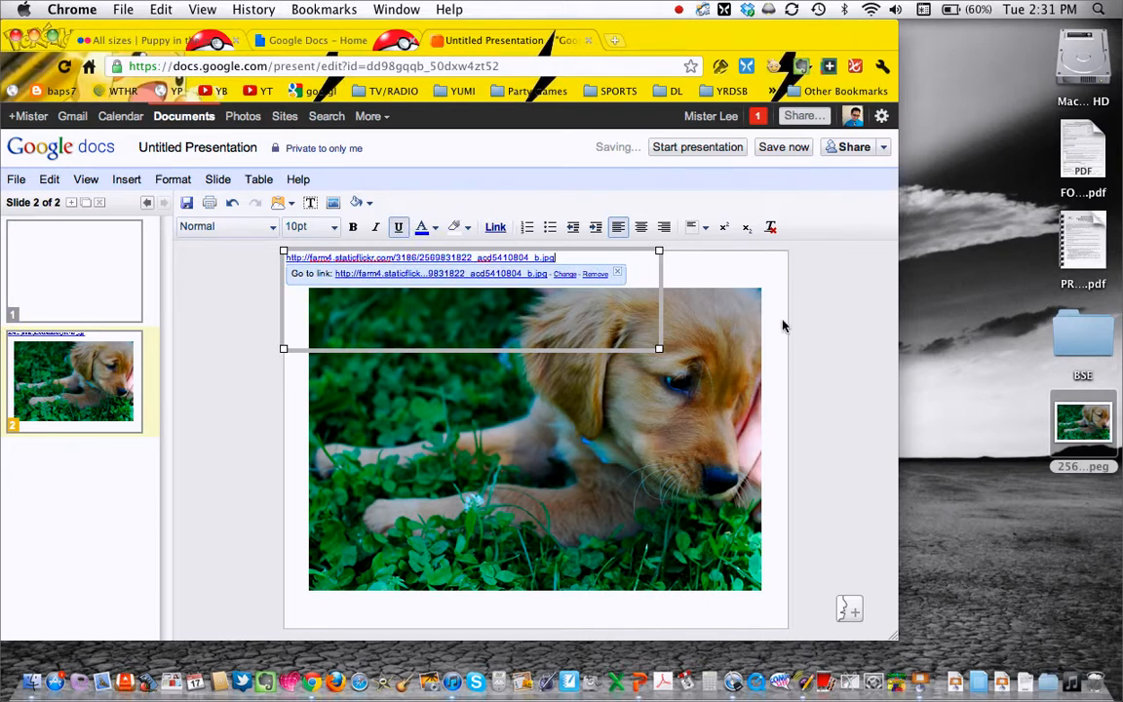
pyautogui.click(125, 304)
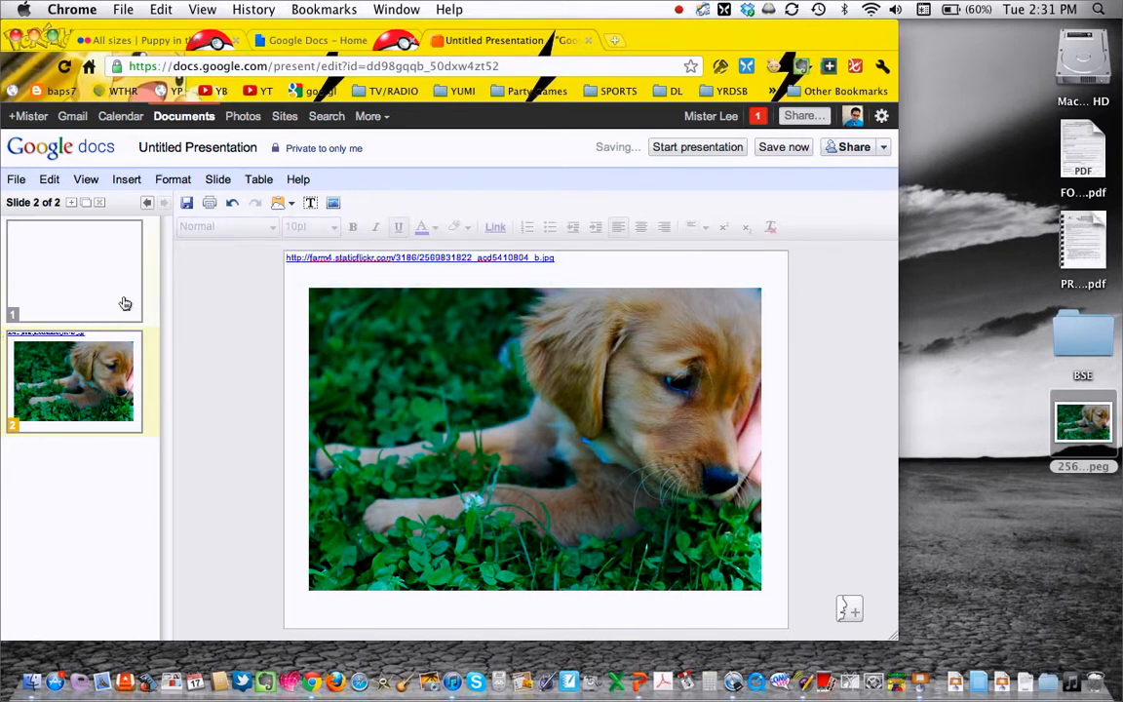
pyautogui.moveTo(105, 306)
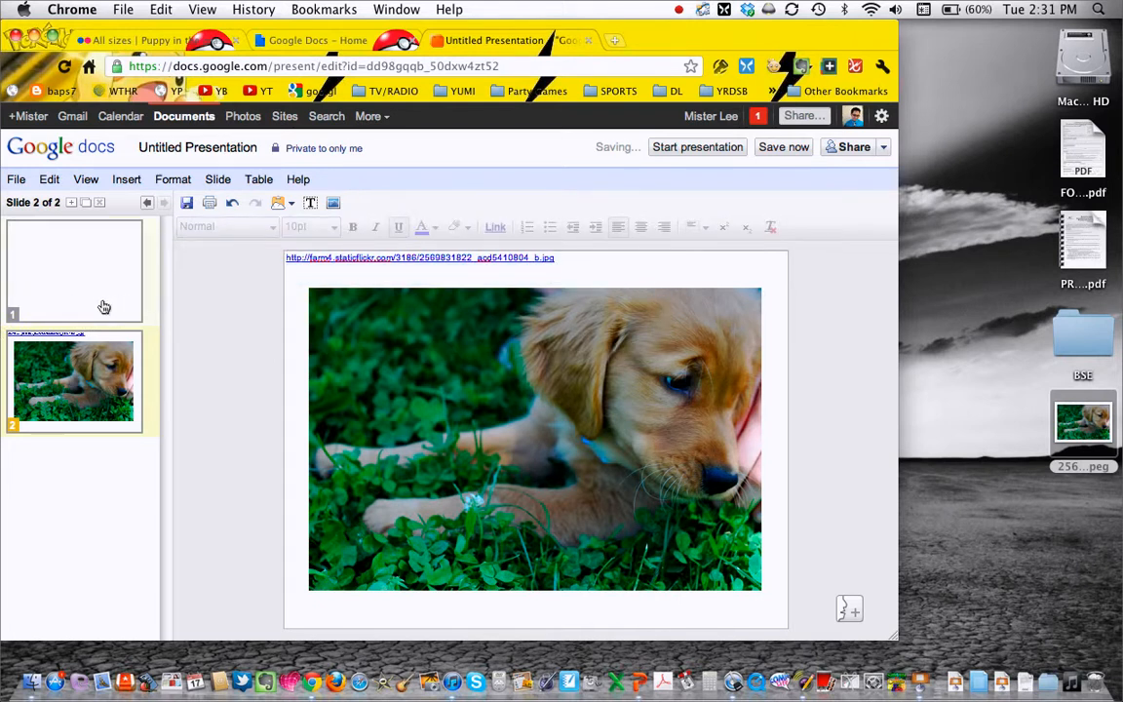
# - Upload the downloaded puppy jpeg from the computer onto slide 1
pyautogui.click(125, 180)
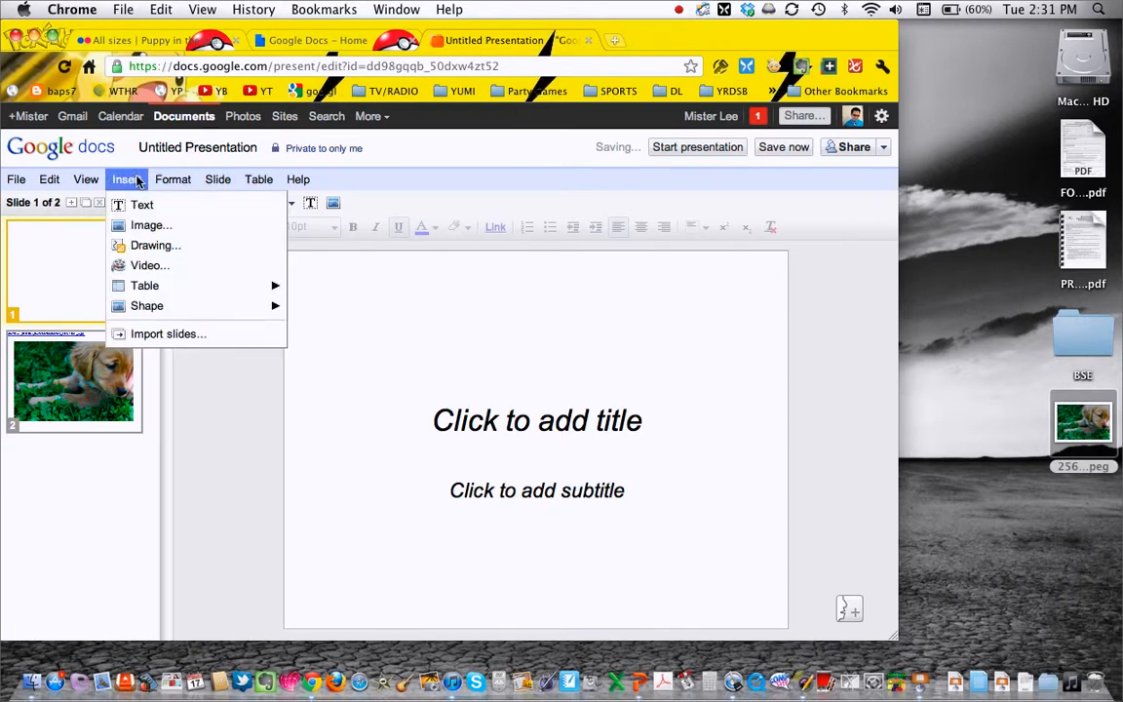
pyautogui.click(152, 226)
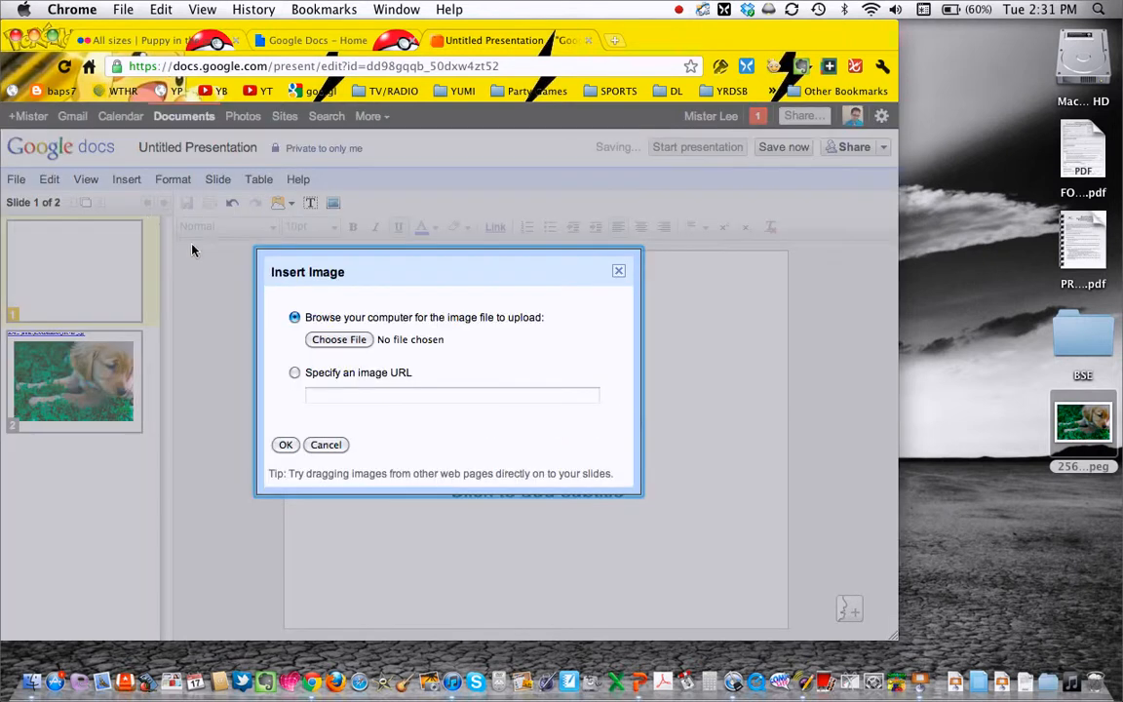
pyautogui.click(339, 339)
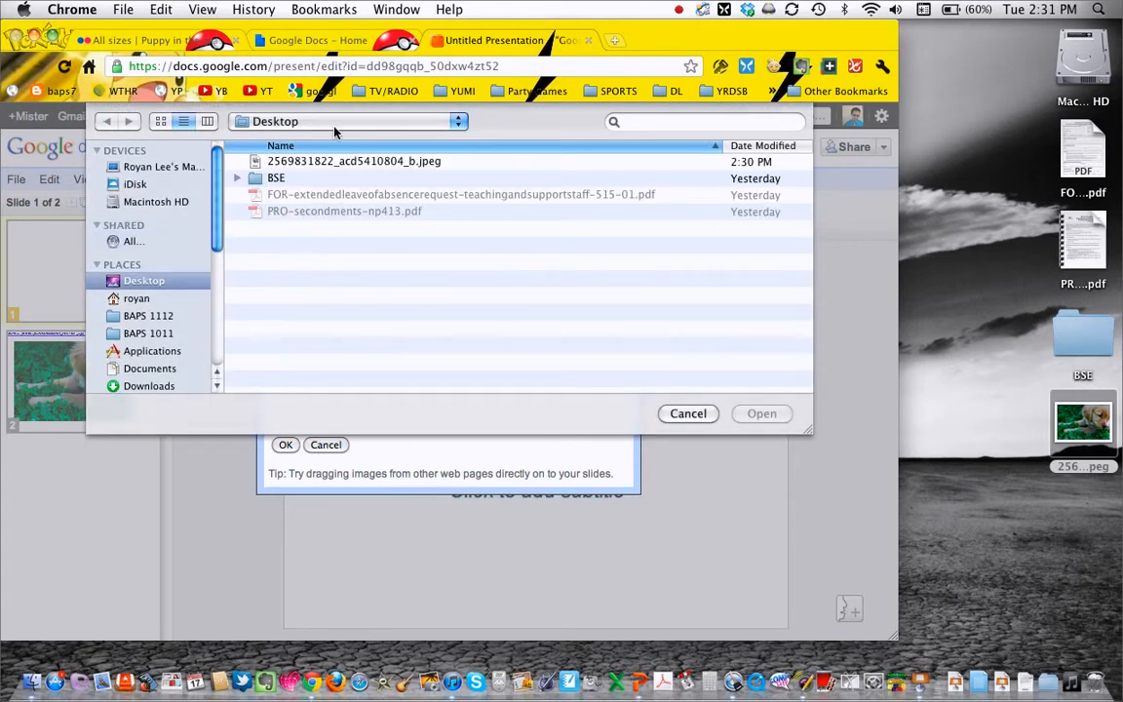
pyautogui.click(760, 413)
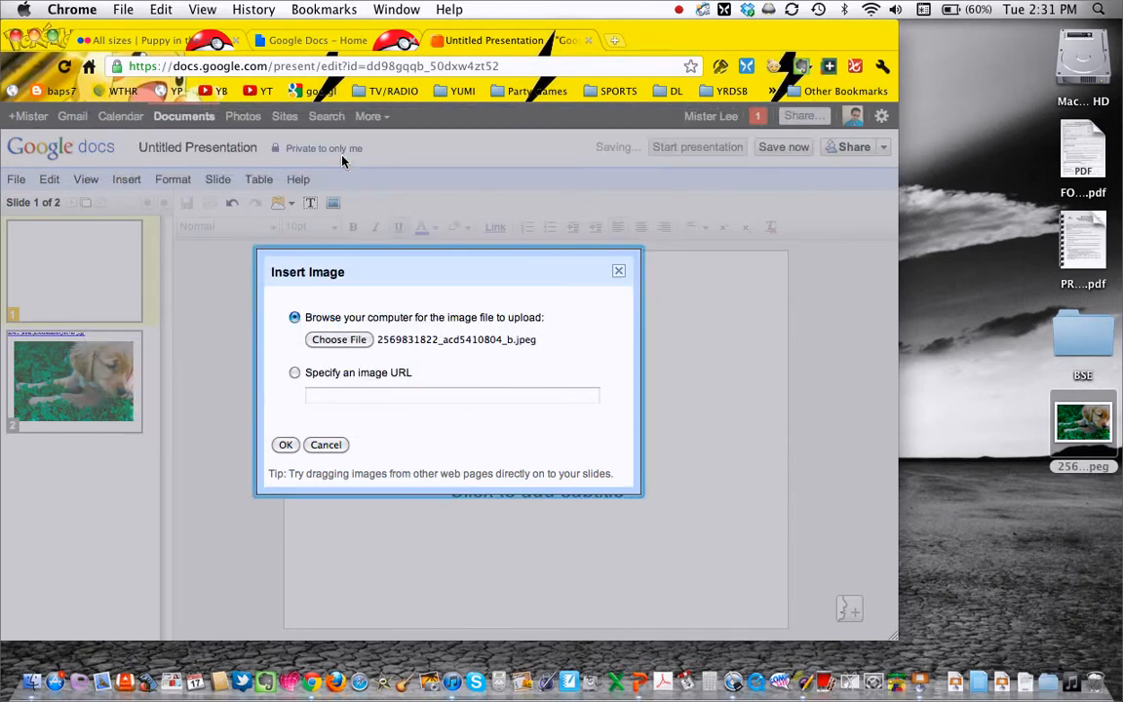
pyautogui.click(284, 444)
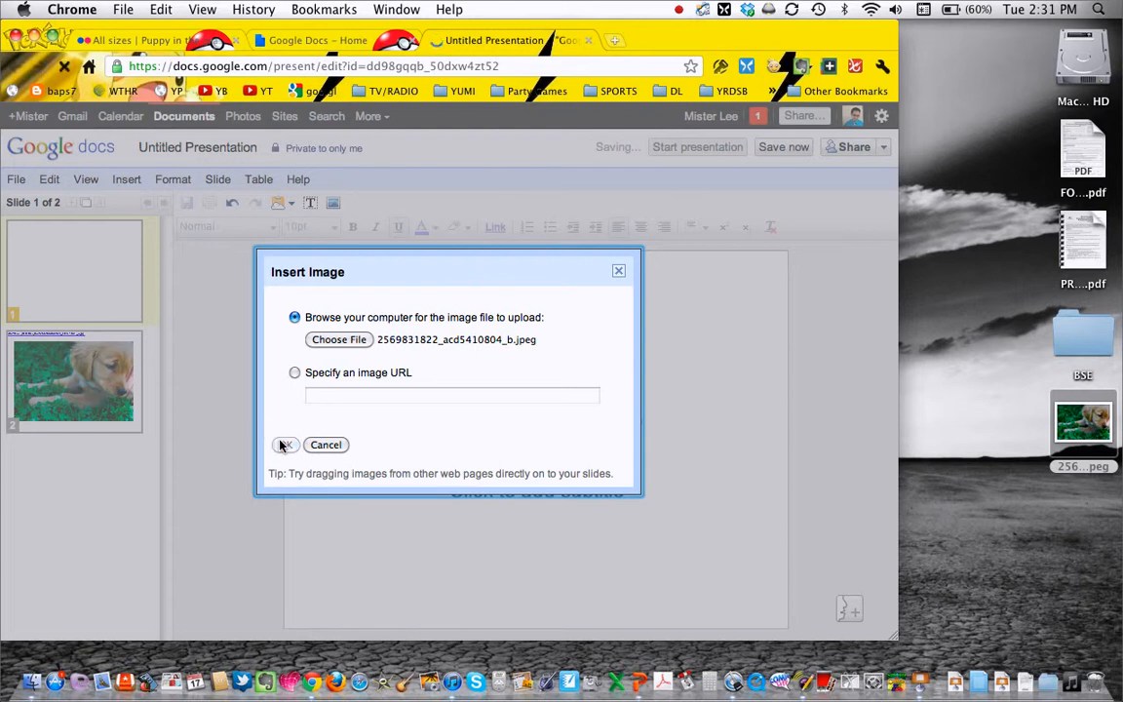
pyautogui.click(284, 444)
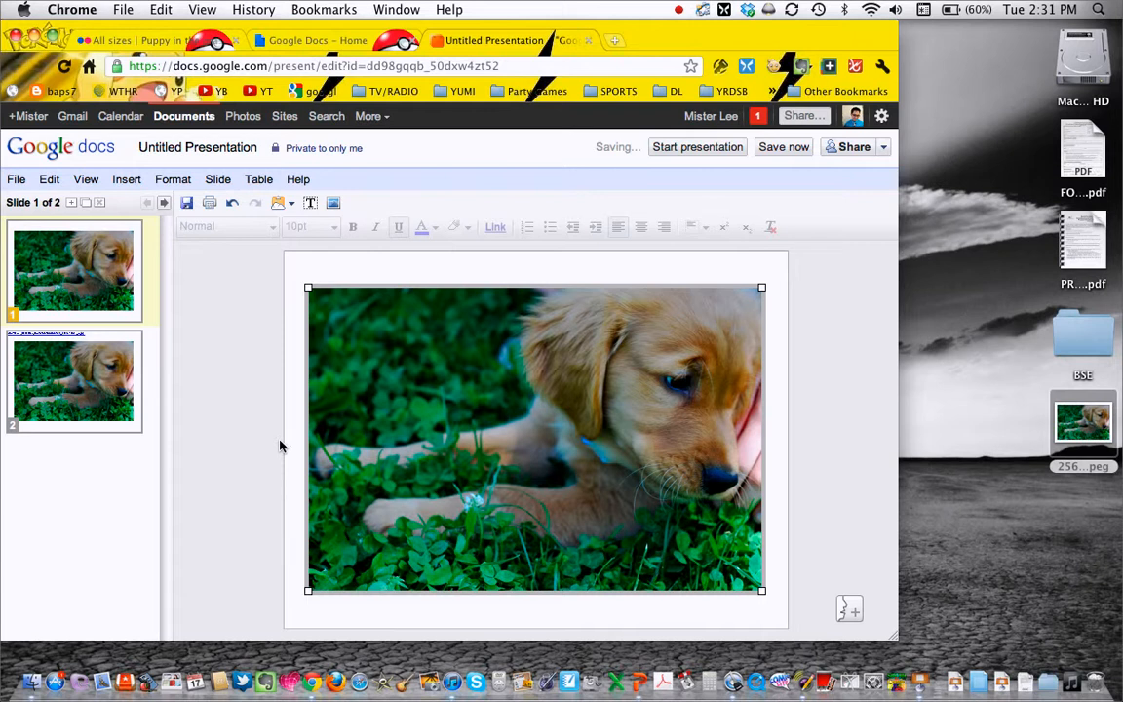
pyautogui.moveTo(86, 180)
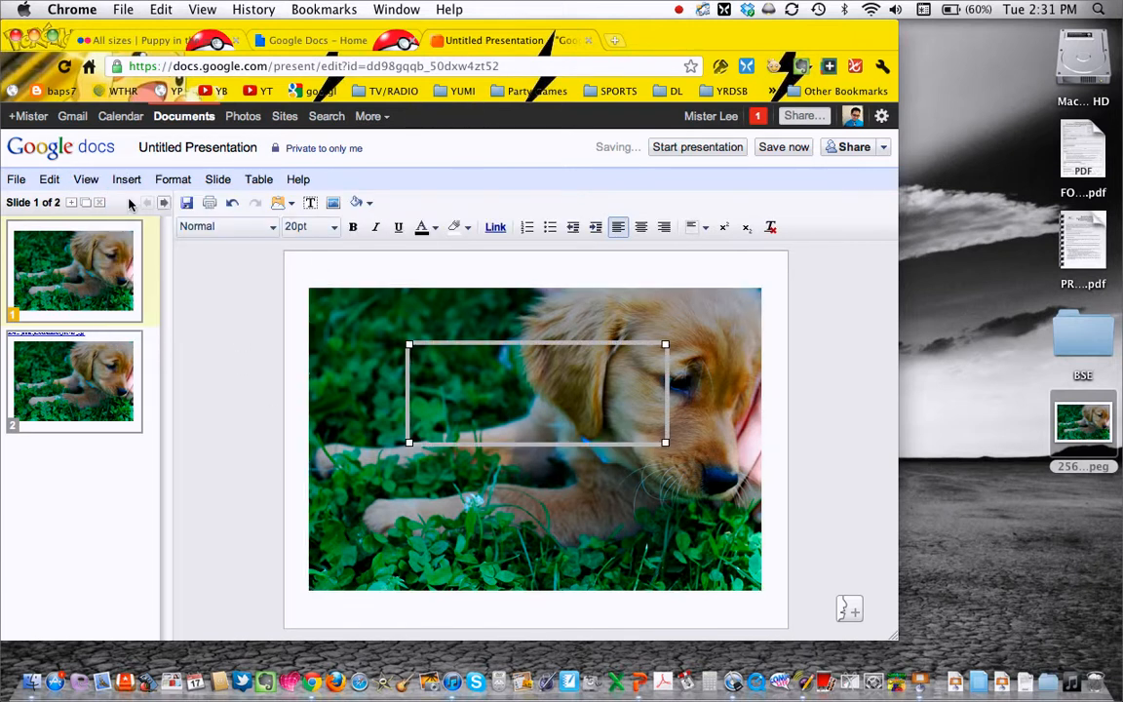
pyautogui.write('http://farm4.staticflickr.com/3186/2569831822_acd5410804_b.jpg')
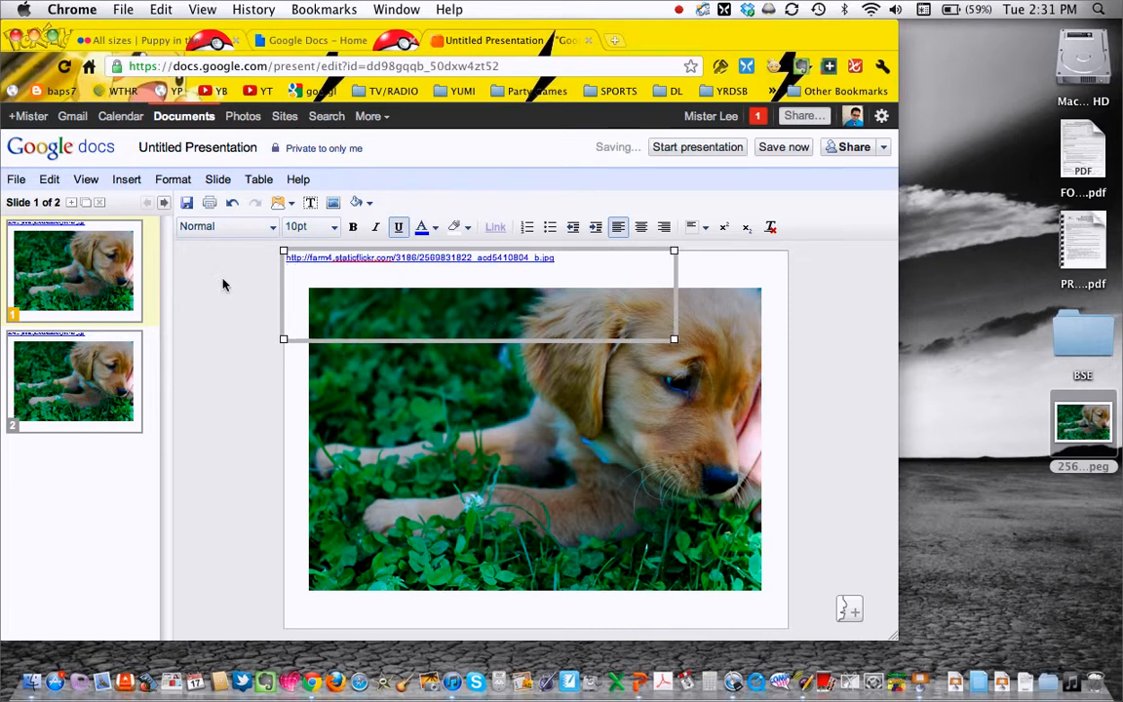
# - Begin the speaker note 'Talk about the importance of dogs' for slide 1
pyautogui.click(74, 394)
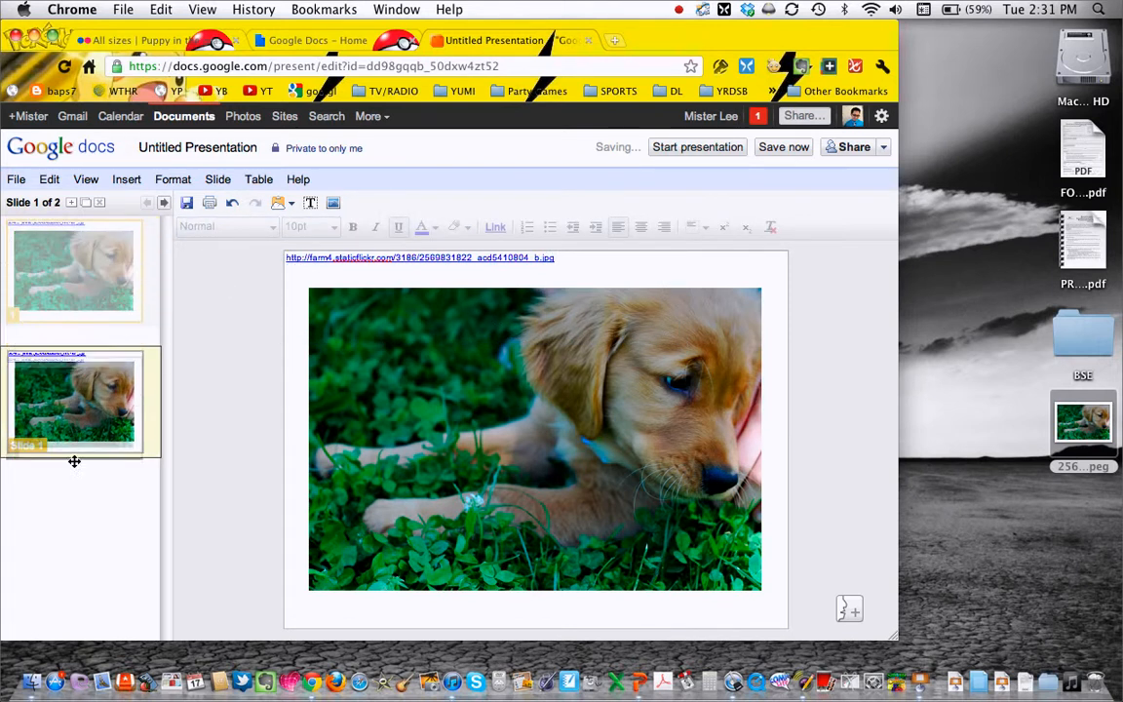
pyautogui.click(74, 380)
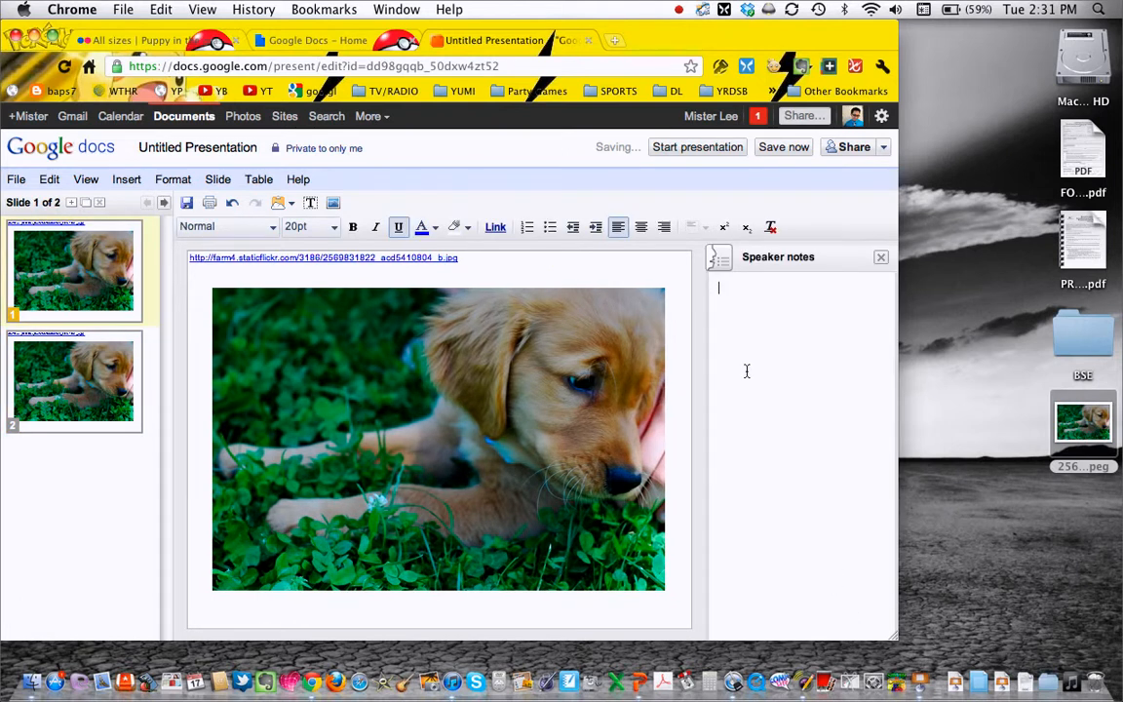
pyautogui.write('Talk about the importance of dogs')
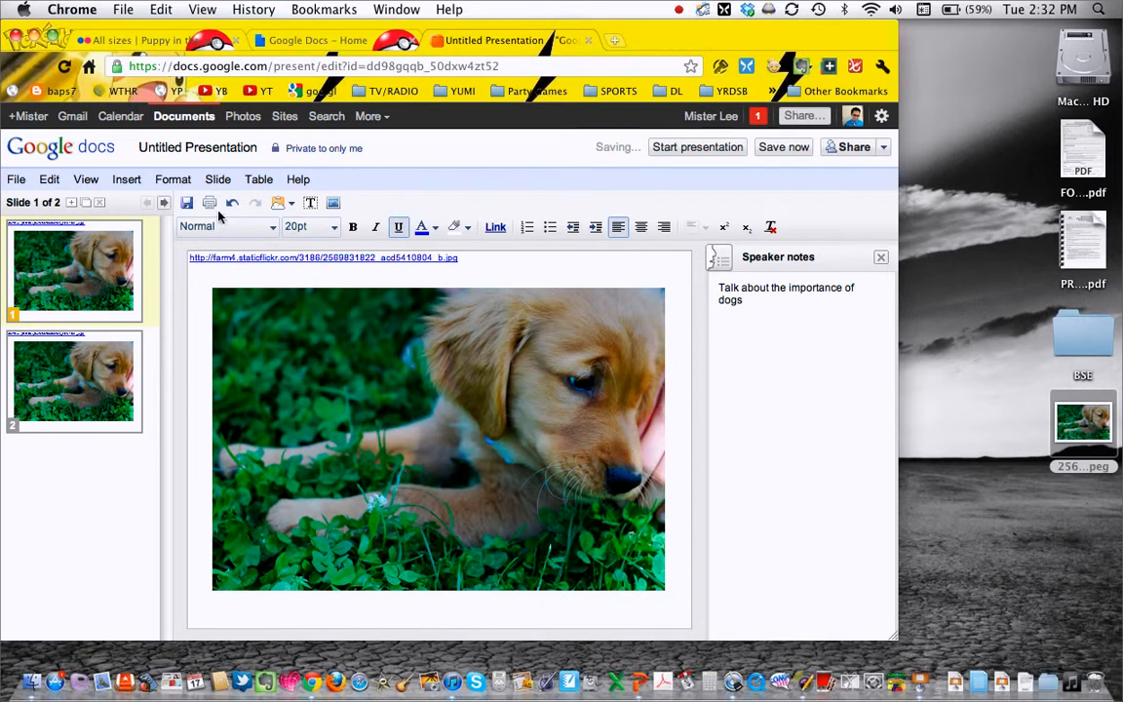
# - Rename the untitled presentation to 'Why Dogs Are Great'
pyautogui.click(197, 148)
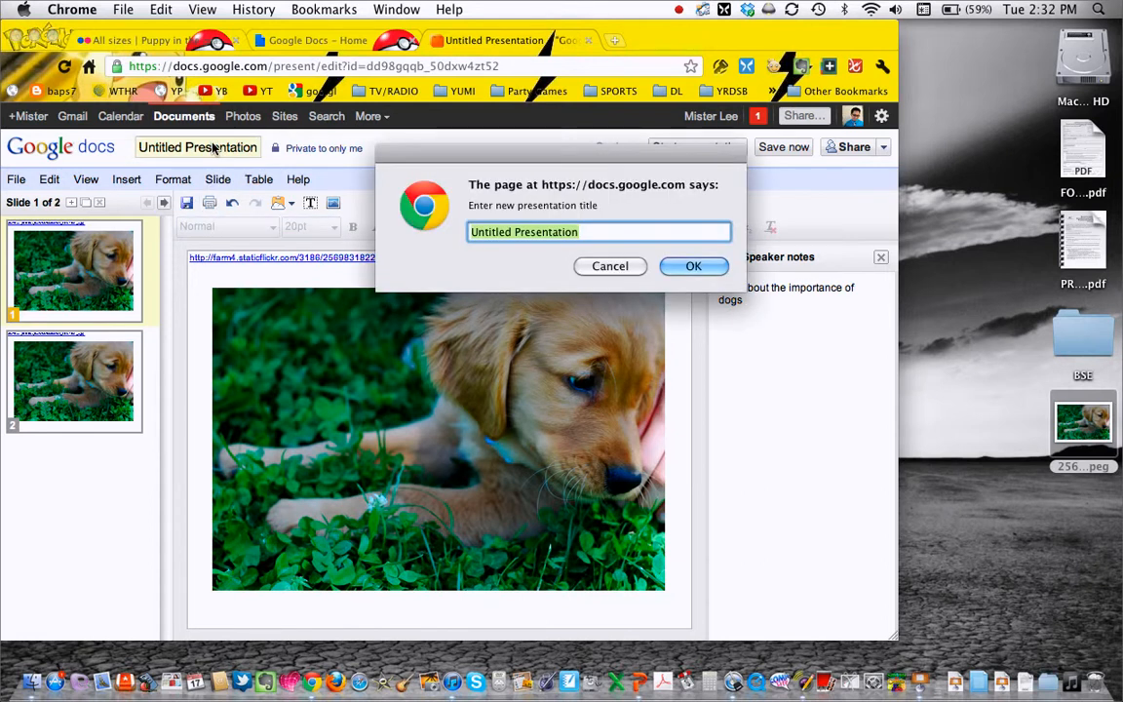
pyautogui.write('W')
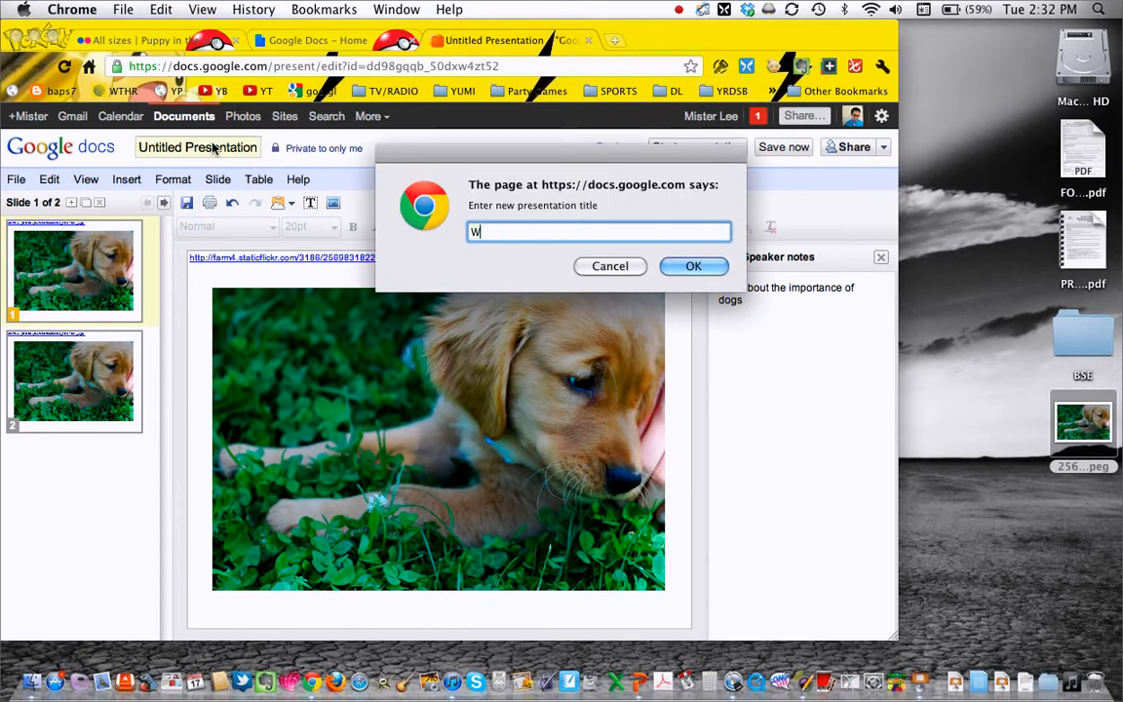
pyautogui.write('hy Dogs A')
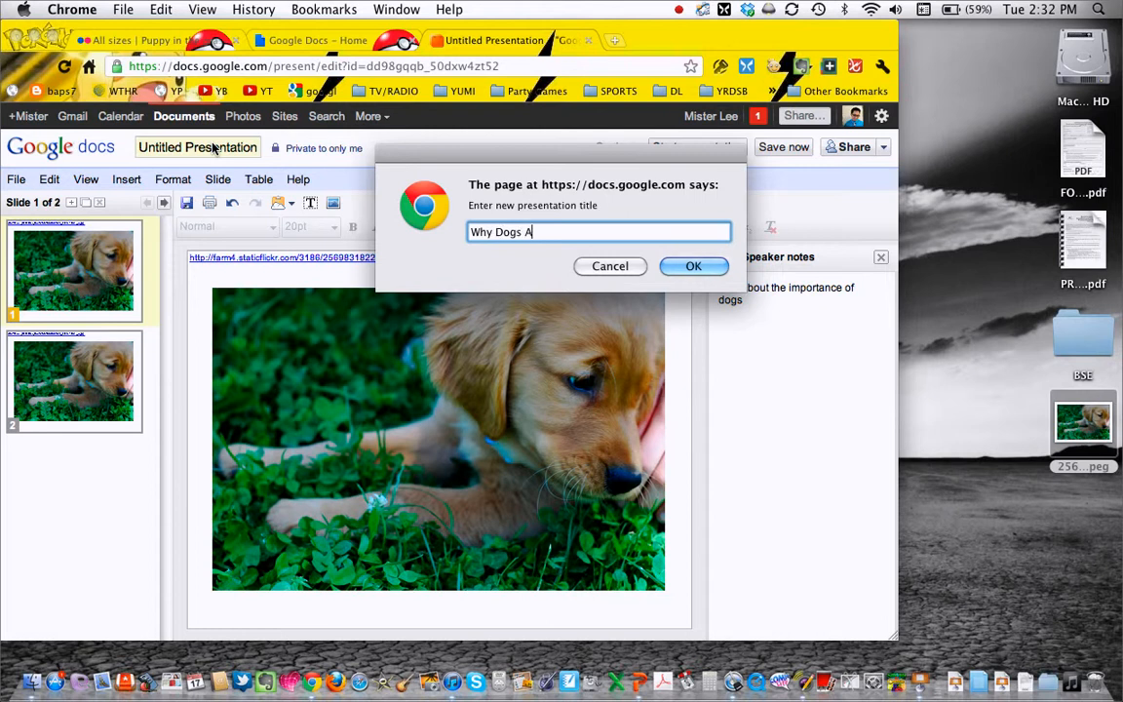
pyautogui.click(694, 265)
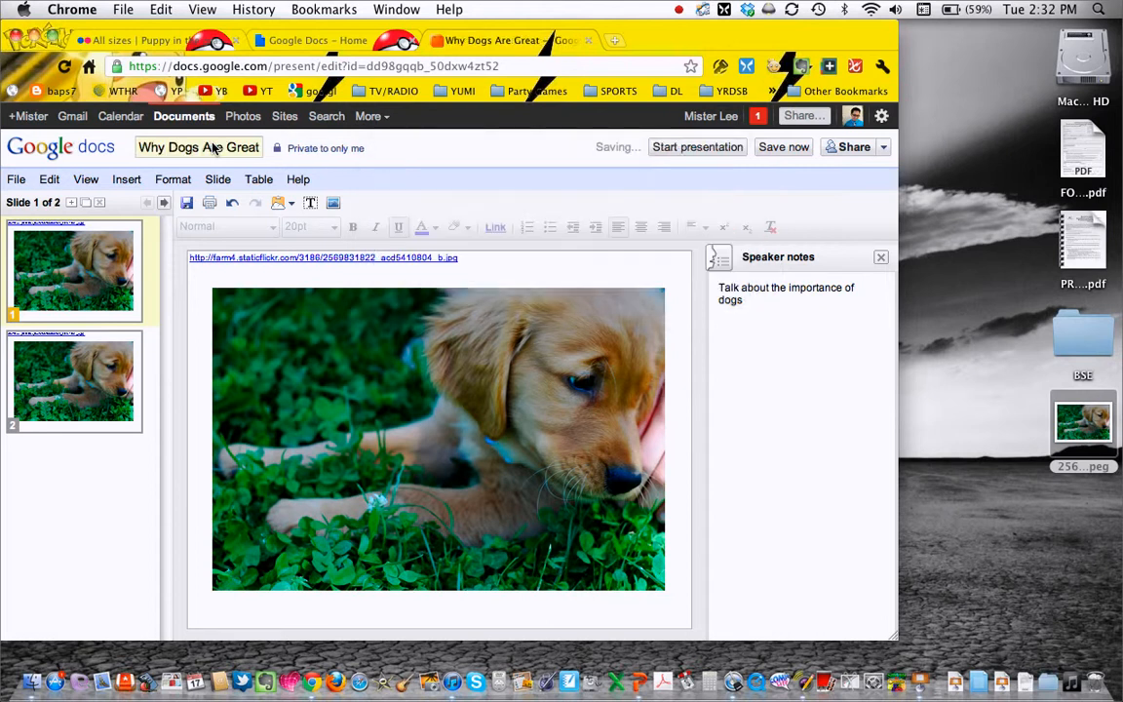